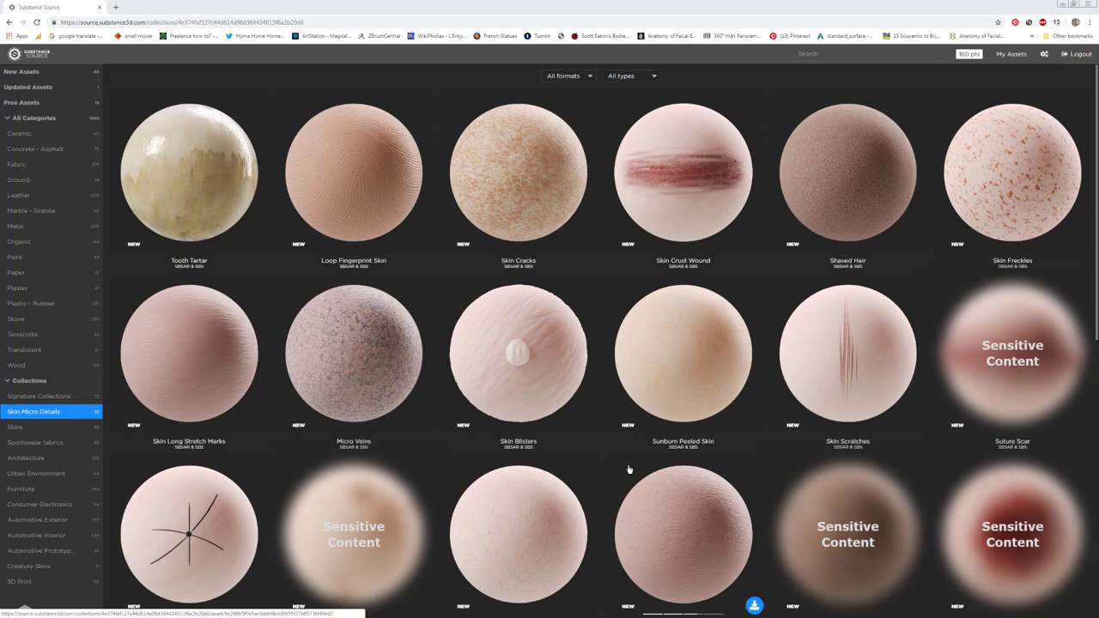
mouse_move(749, 453)
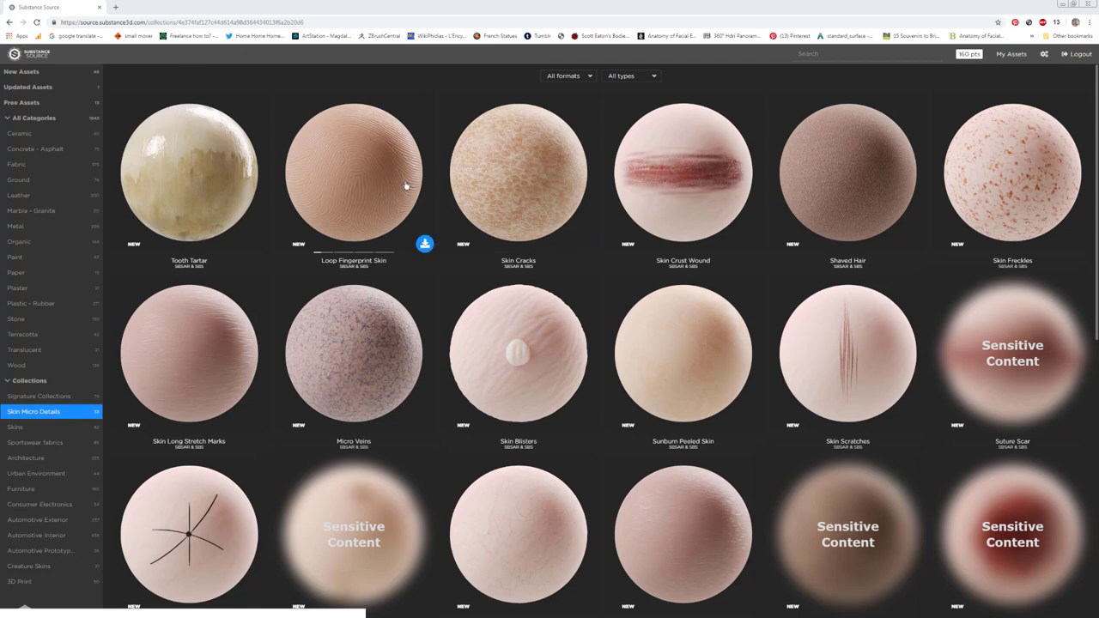
mouse_move(512, 181)
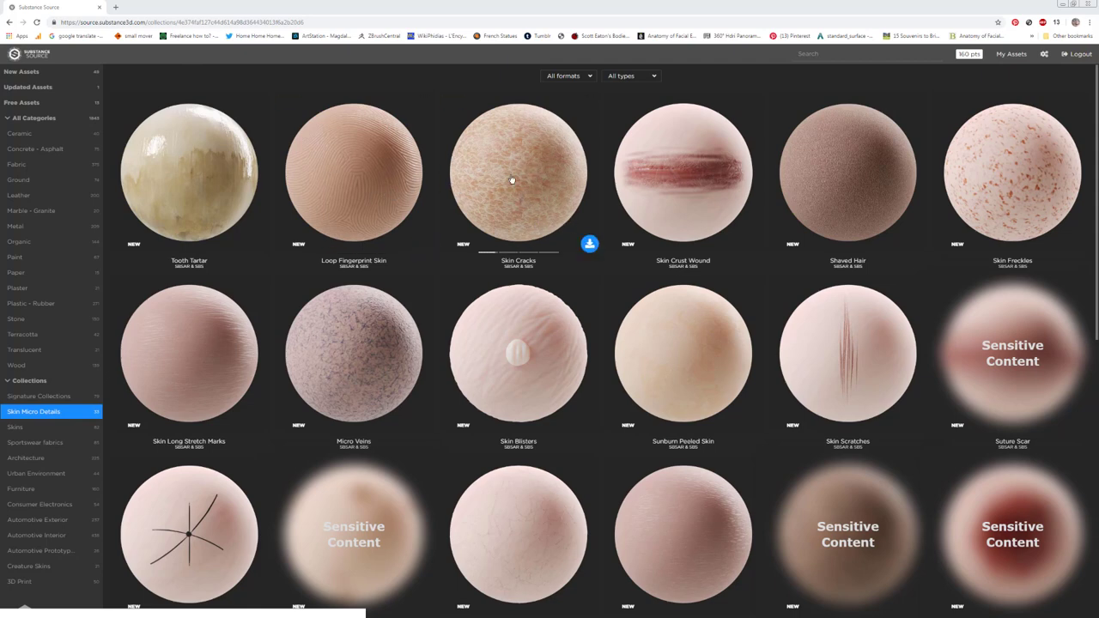
mouse_move(704, 192)
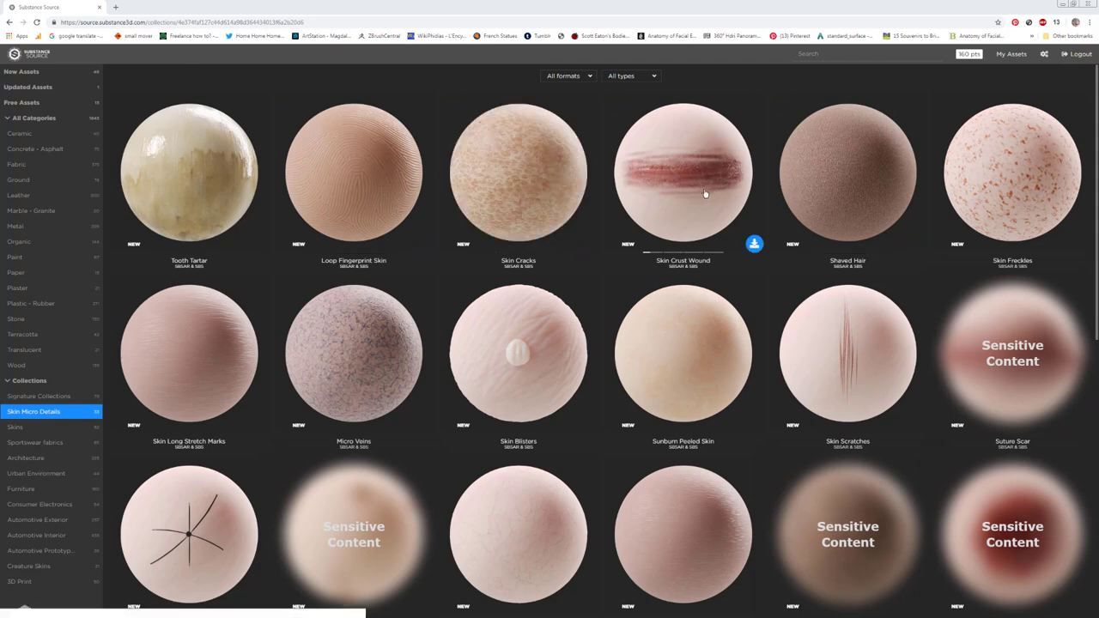
mouse_move(1019, 150)
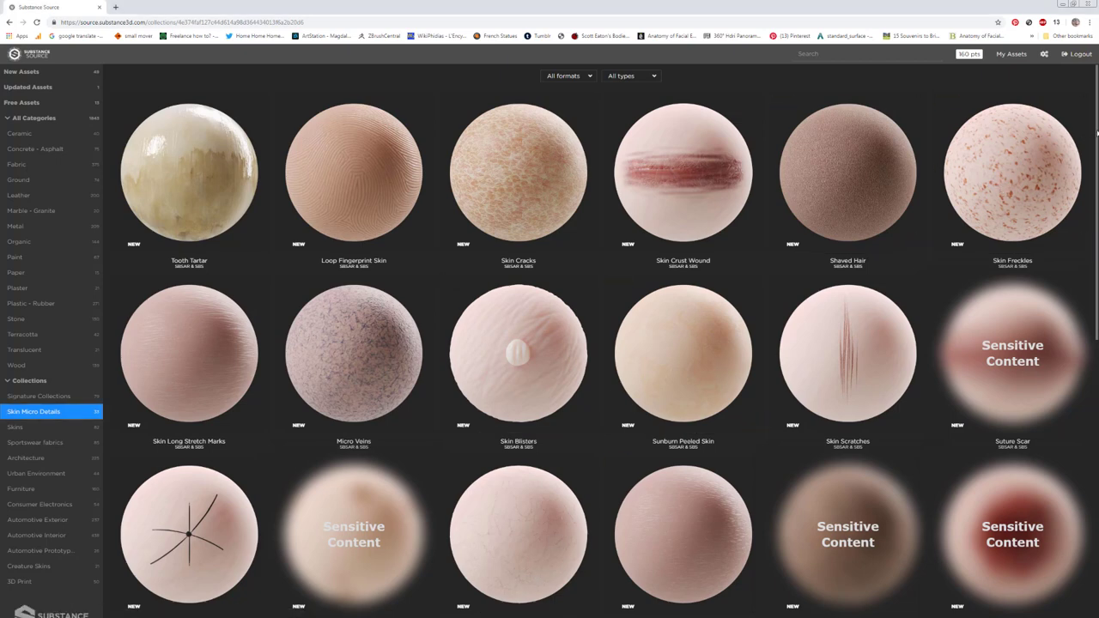
Step: Select the lower fill layer and nudge its roughness slider back and forth
scroll("down", 3)
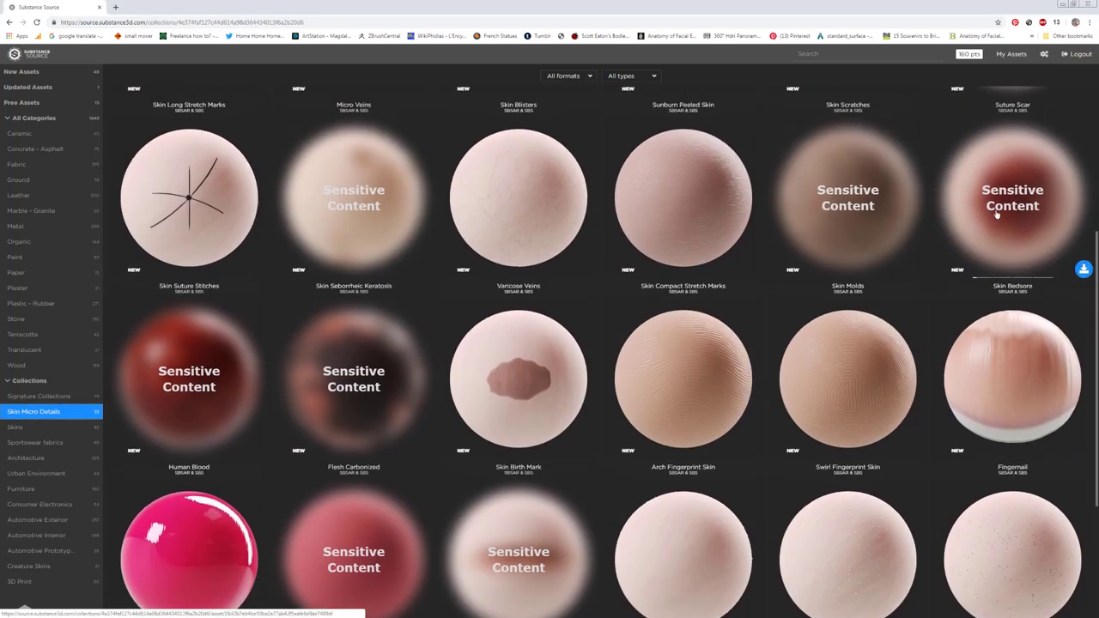
scroll("down", 3)
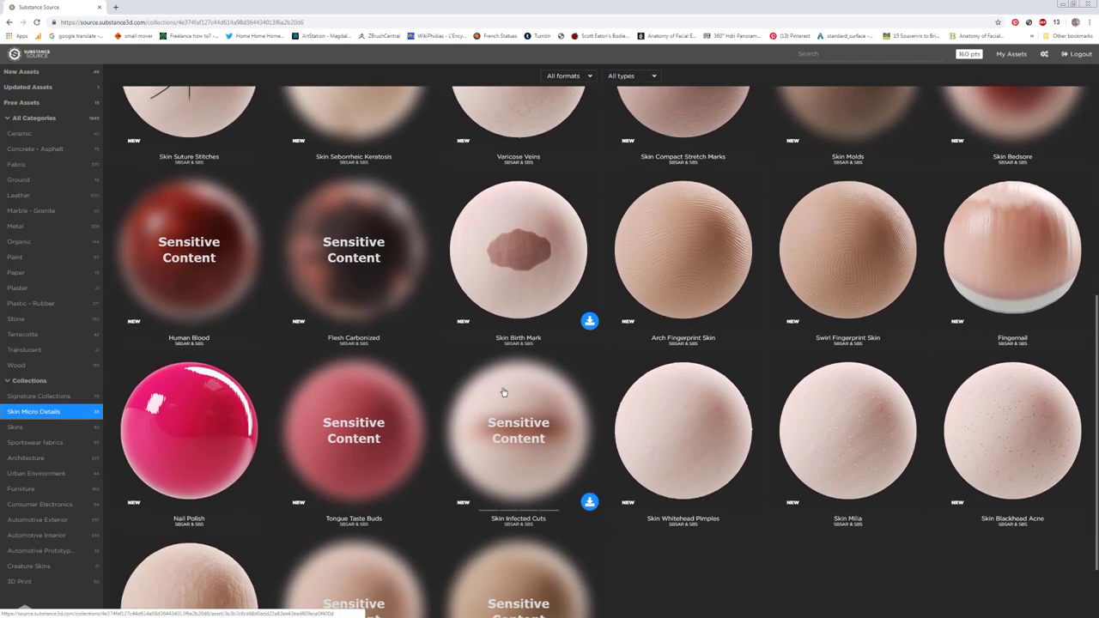
scroll("down", 3)
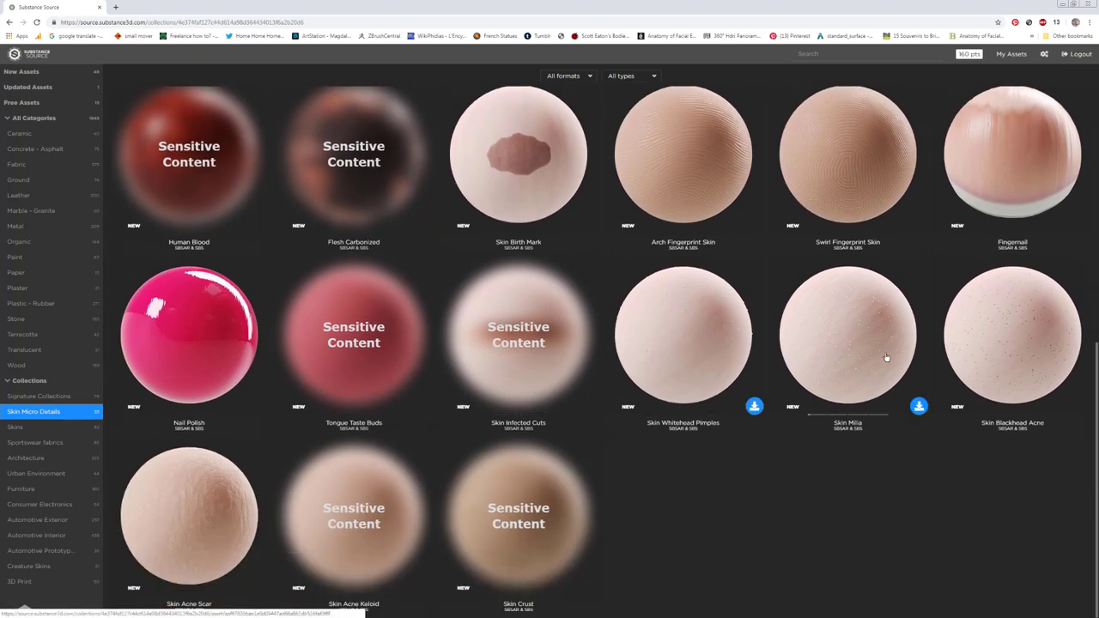
mouse_move(784, 347)
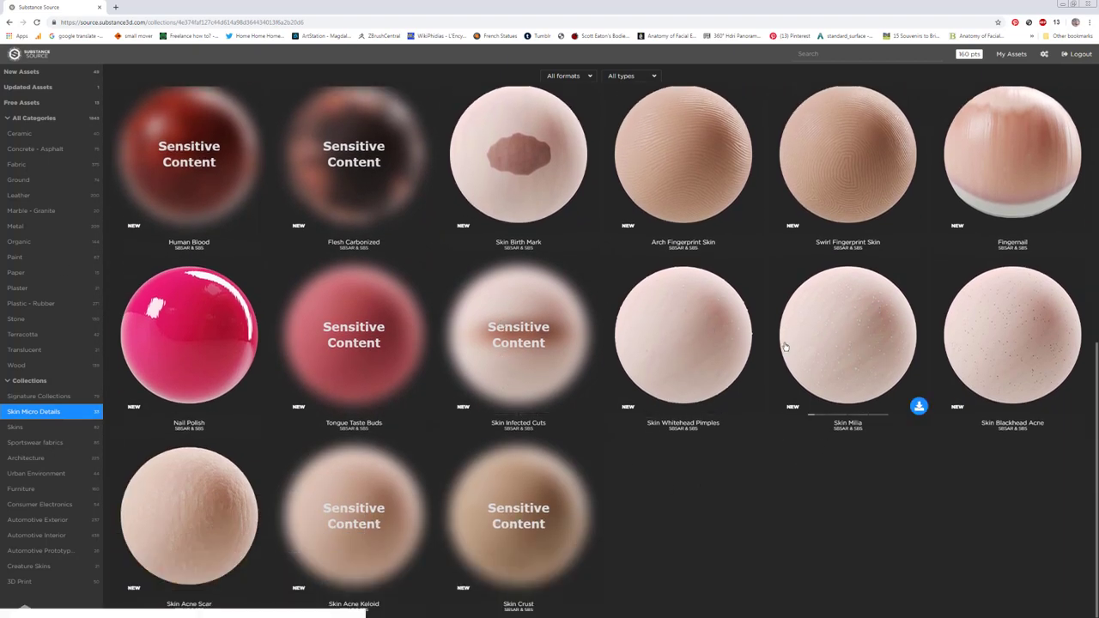
scroll("down", 3)
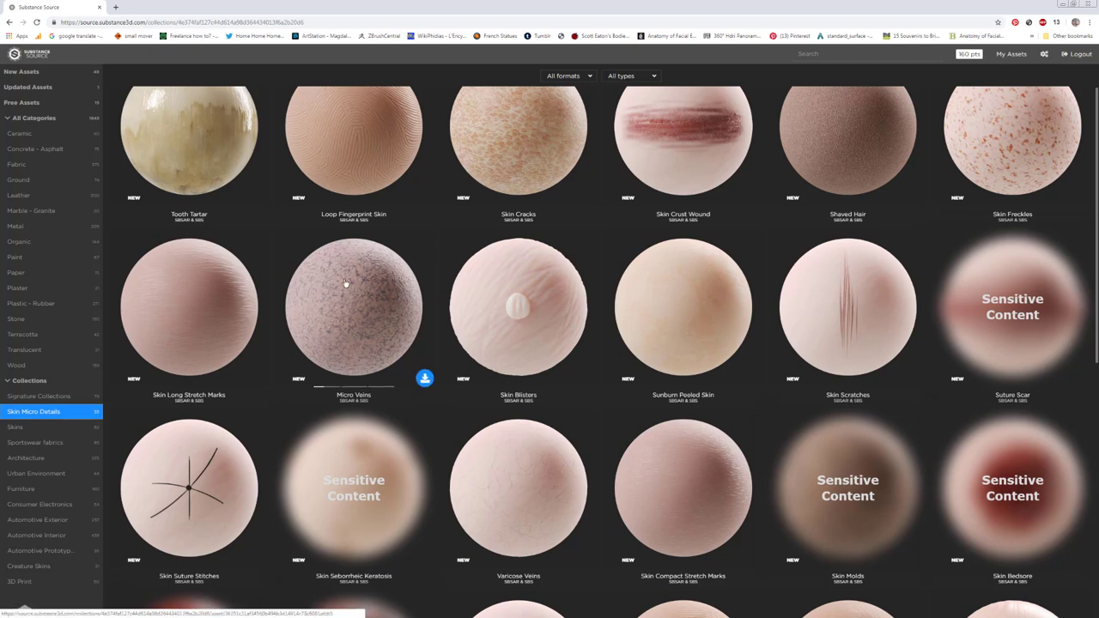
mouse_move(722, 482)
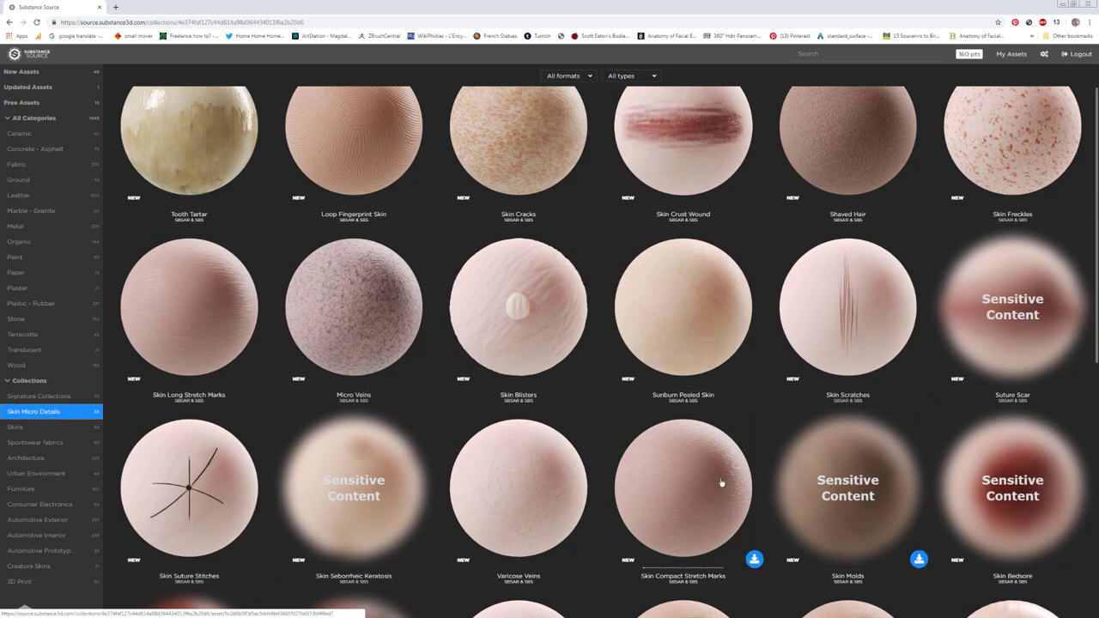
mouse_move(593, 233)
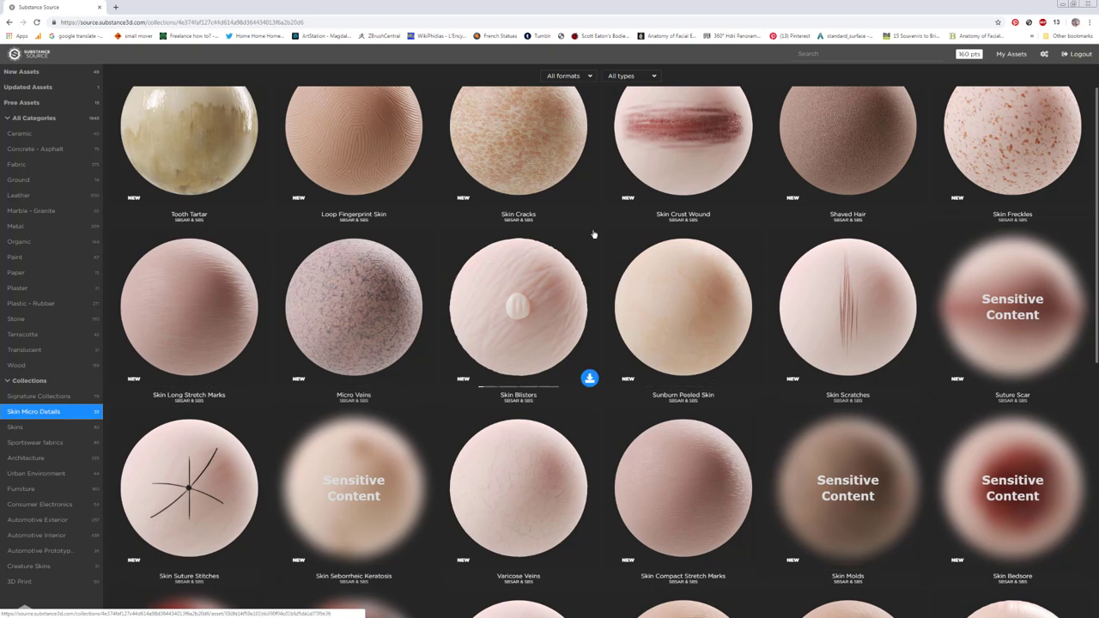
mouse_move(686, 247)
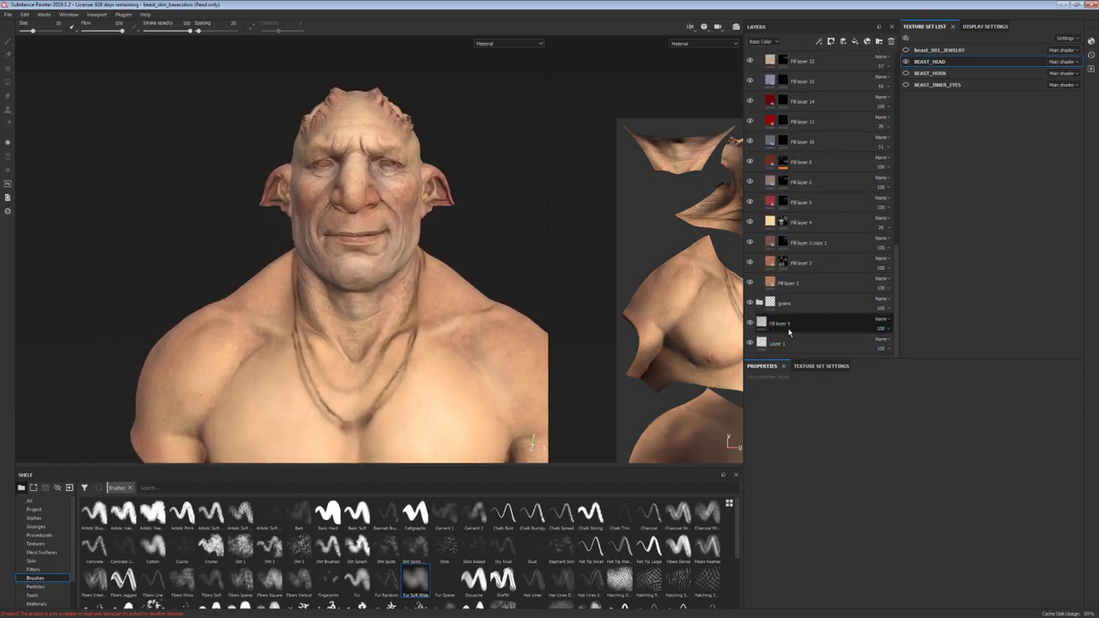
left_click(780, 323)
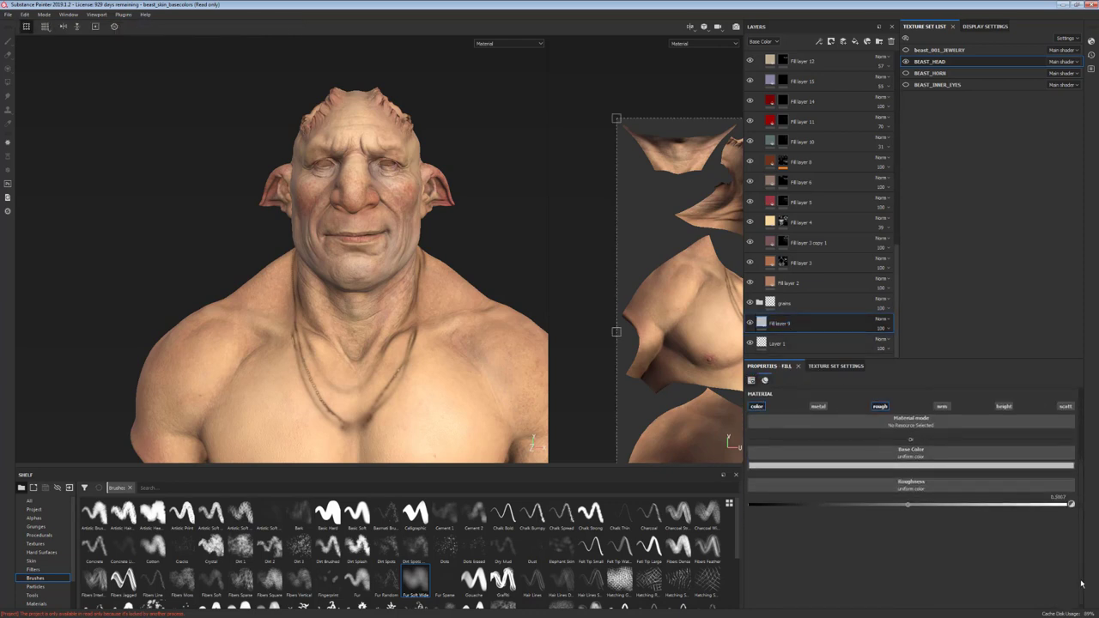
left_click_drag(907, 505, 935, 505)
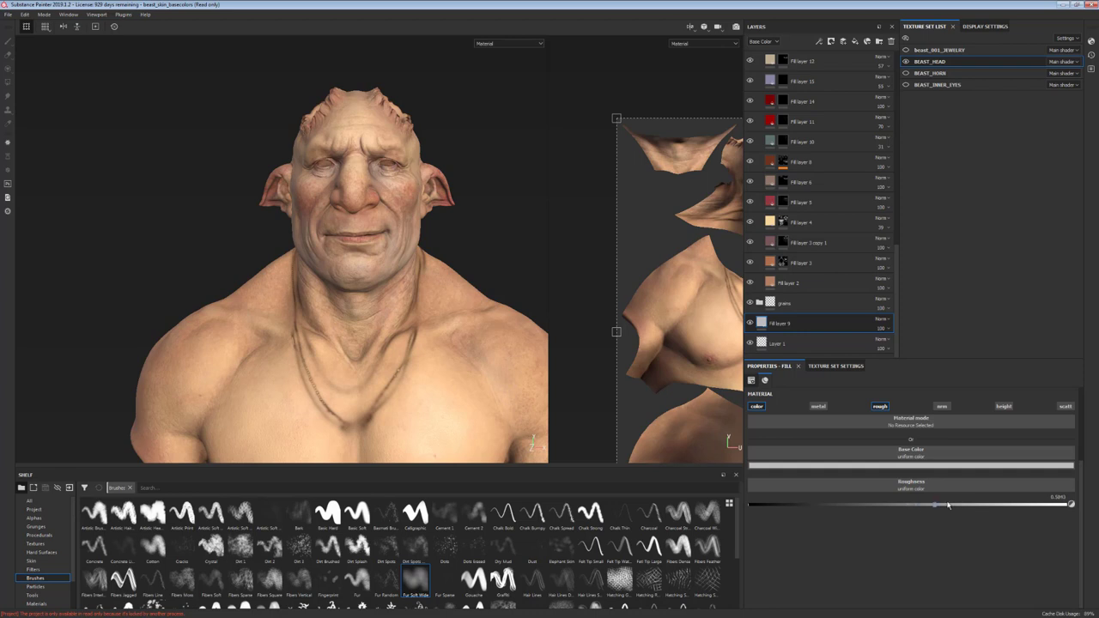
left_click_drag(935, 505, 866, 505)
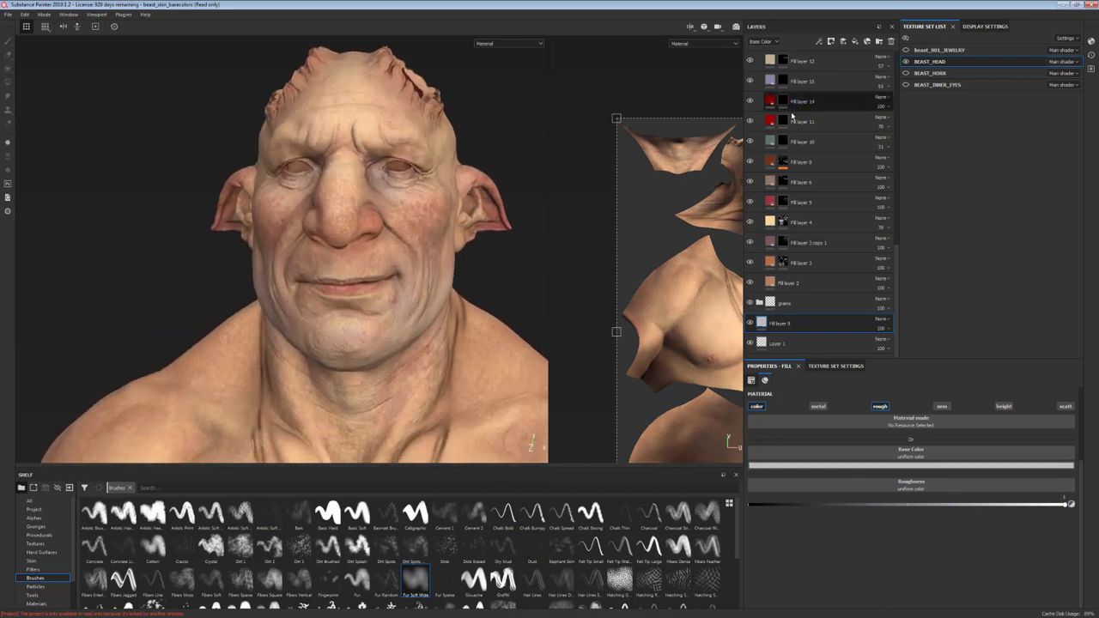
Step: Select a group in the skin layer stack to expand its detail layers
scroll("up", 3)
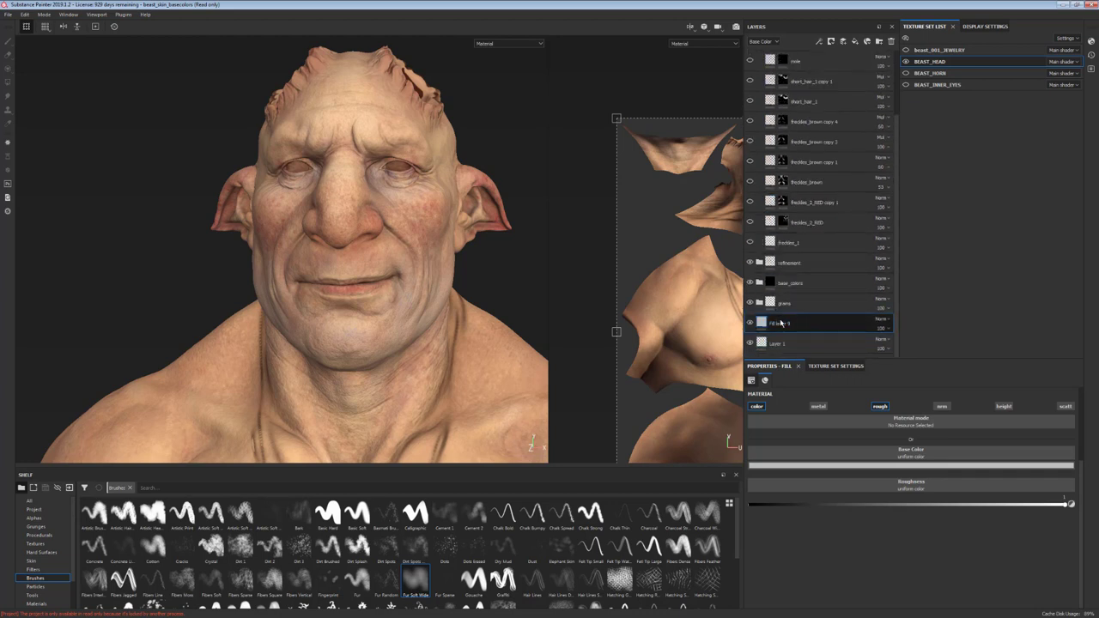
left_click(790, 281)
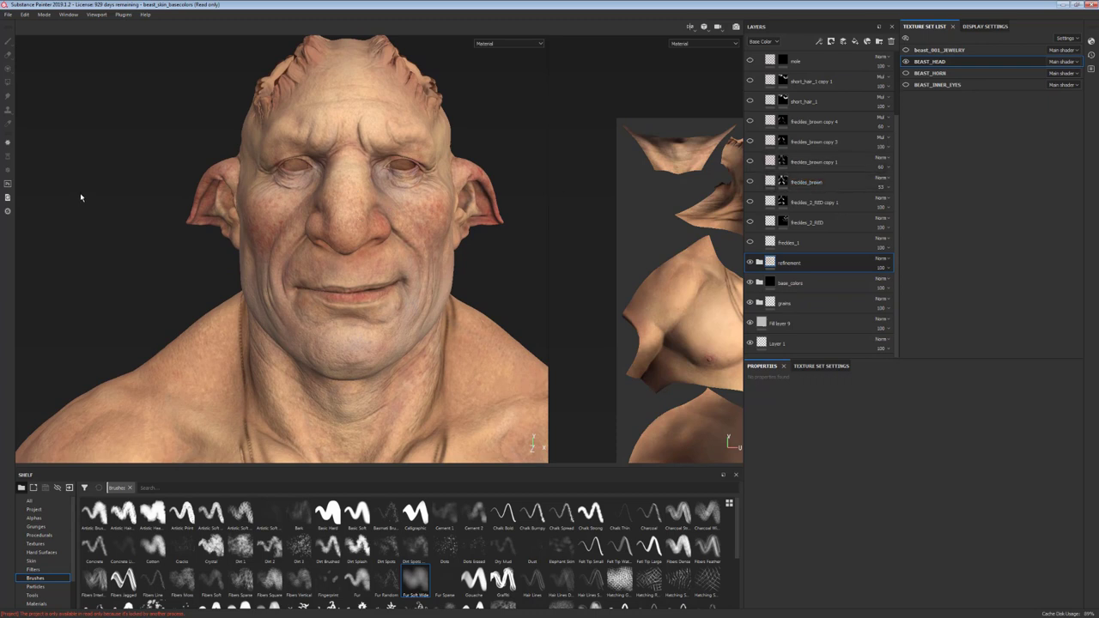
mouse_move(144, 162)
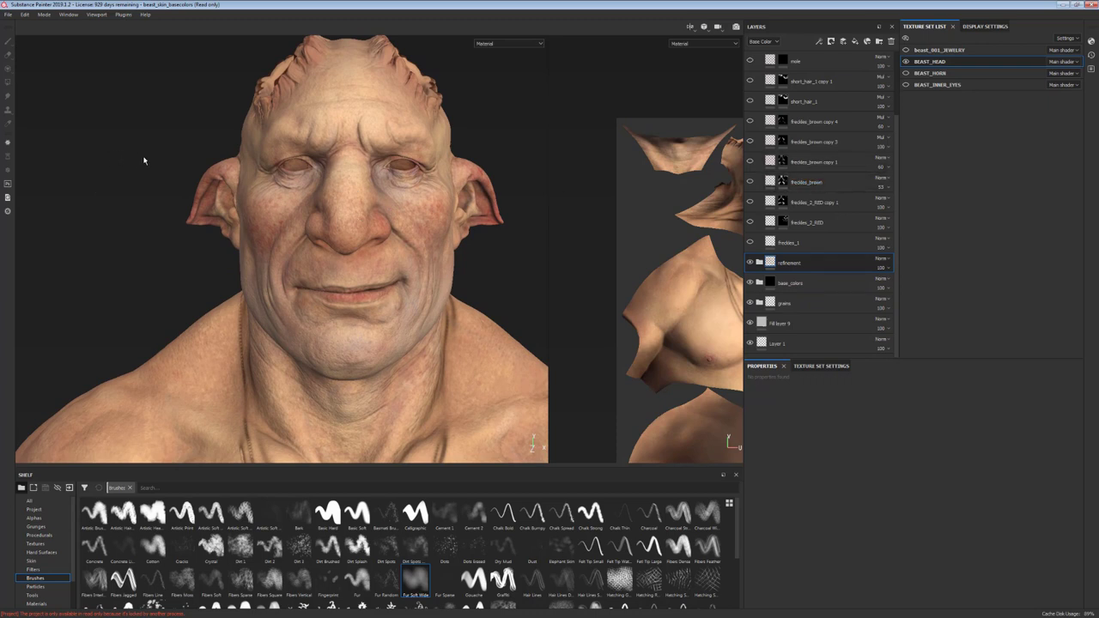
mouse_move(151, 155)
type("freckl")
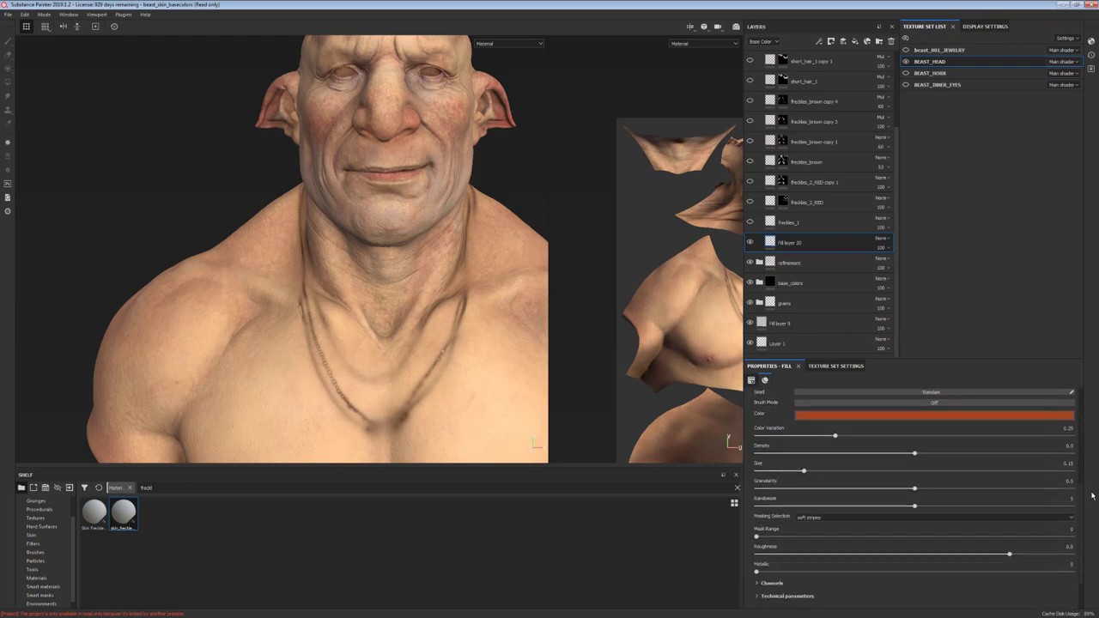
Step: Adjust the freckle layer's tiling scale, colour variation, spot count and edge hardness
scroll("up", 3)
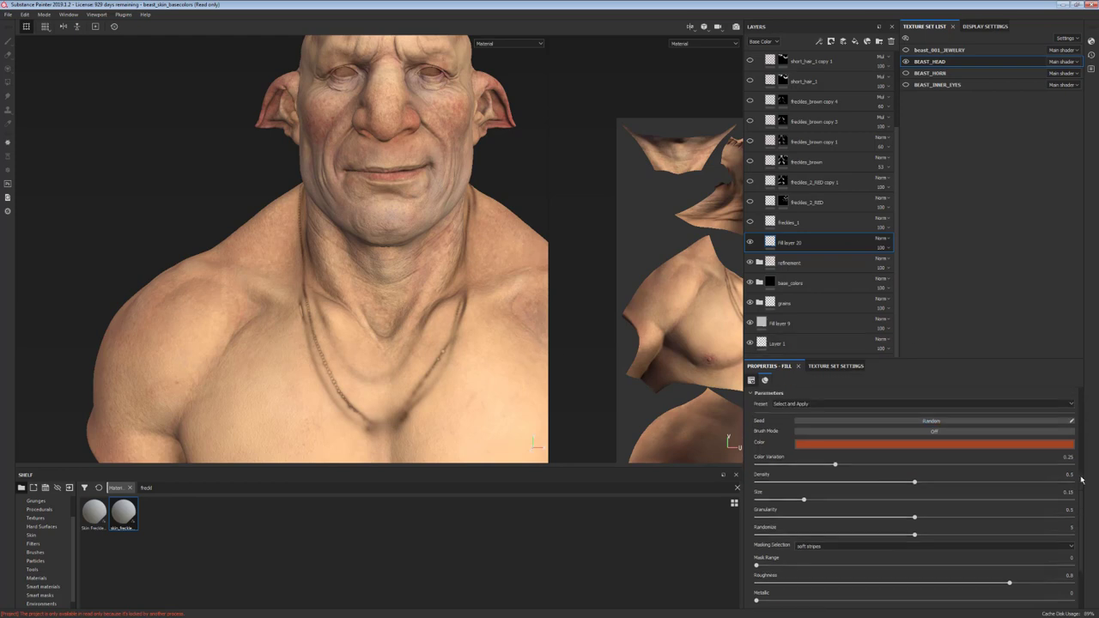
left_click(749, 381)
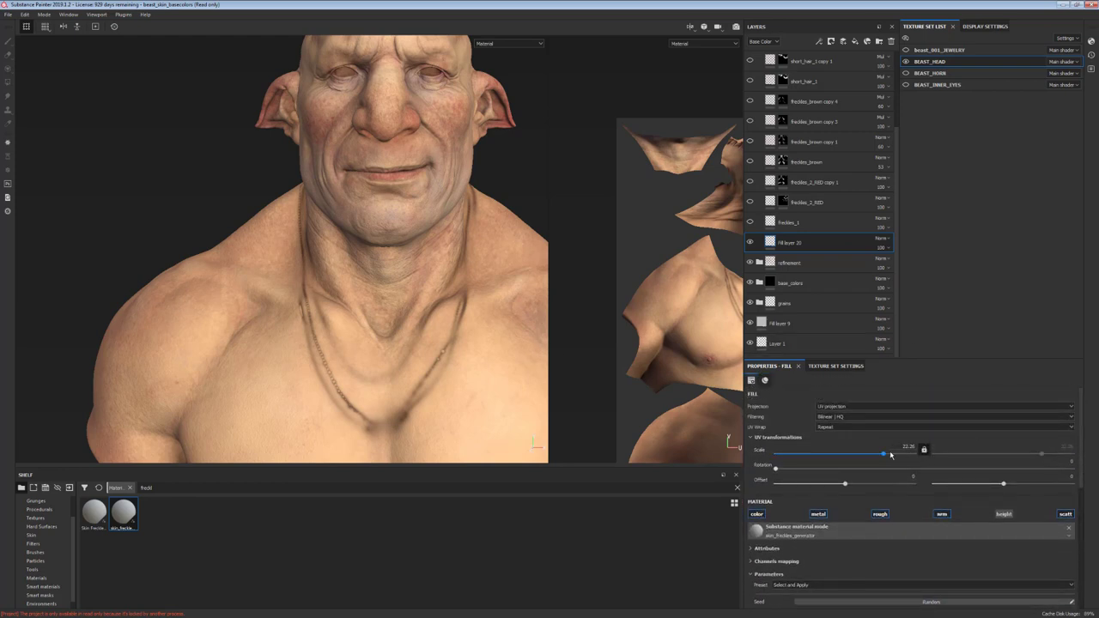
left_click_drag(884, 453, 859, 453)
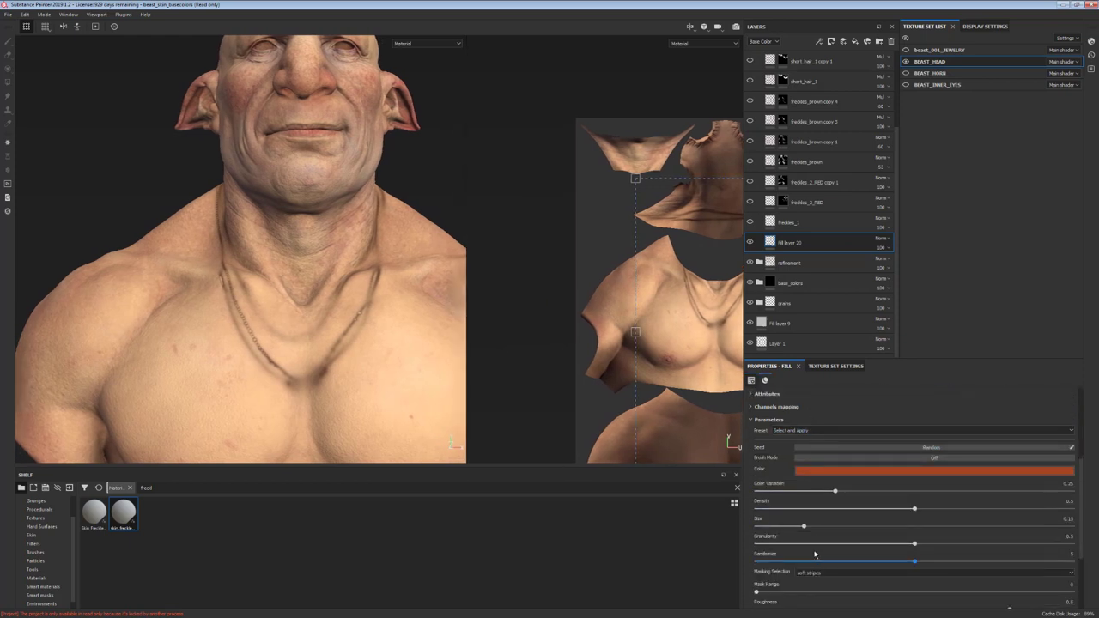
left_click_drag(834, 491, 834, 491)
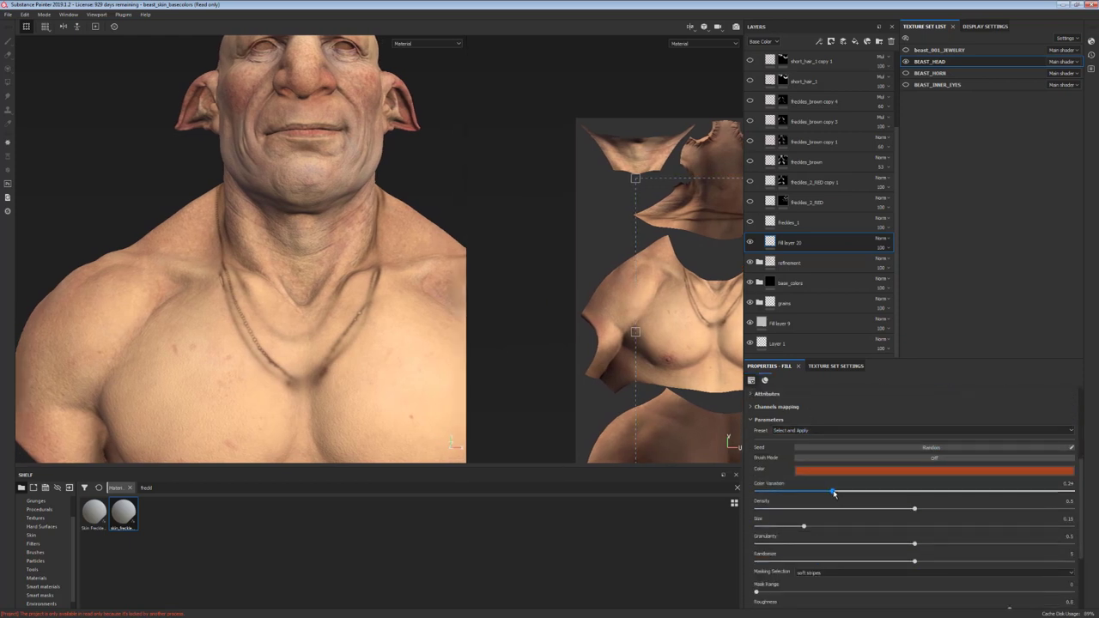
left_click_drag(834, 491, 962, 491)
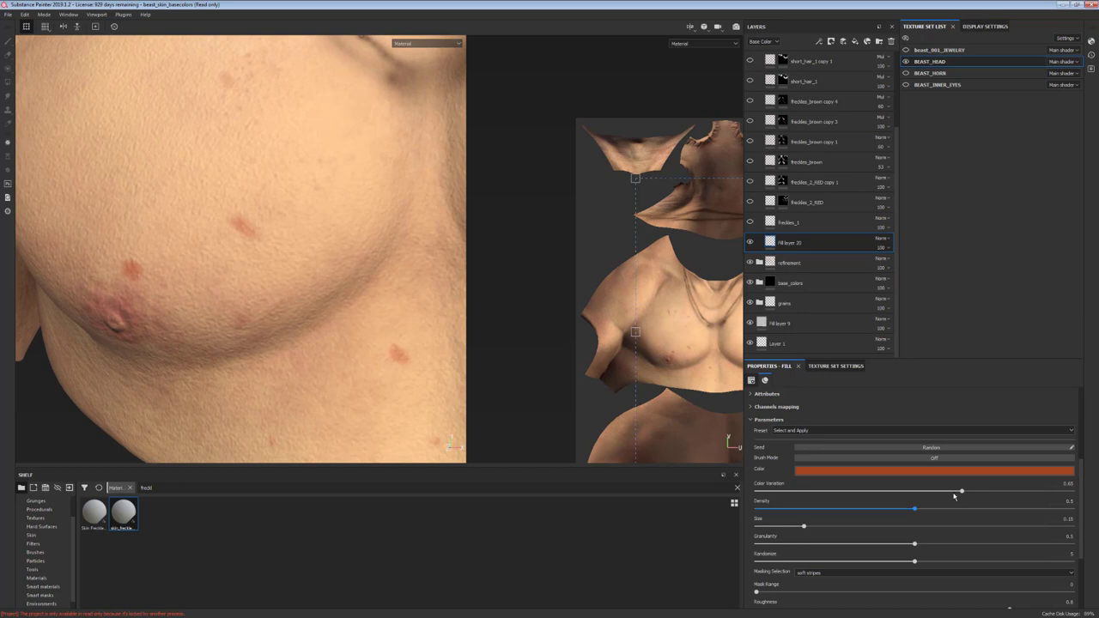
left_click_drag(962, 491, 1038, 491)
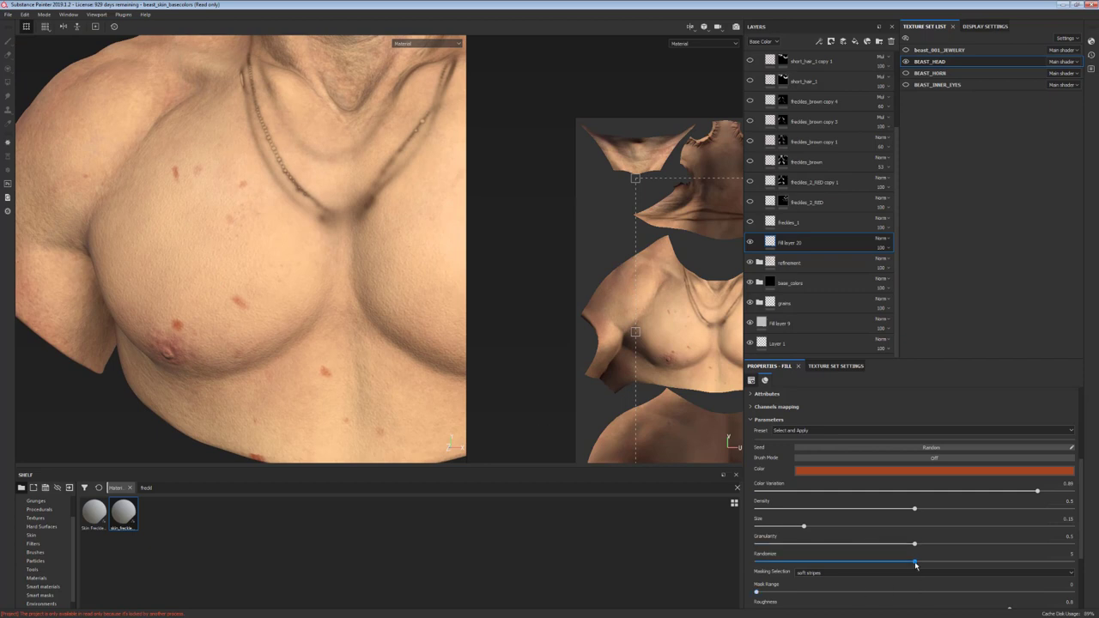
left_click_drag(918, 560, 969, 560)
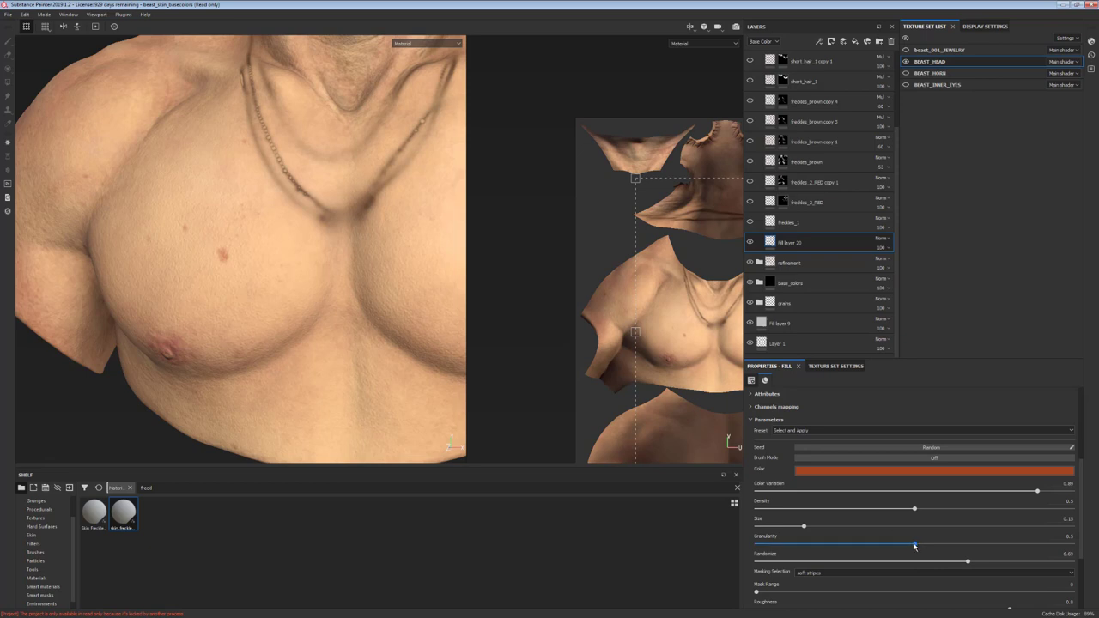
Step: Fine-tune the freckle generator's spread, tiling, size and density for larger reddish freckles
left_click_drag(914, 546, 875, 546)
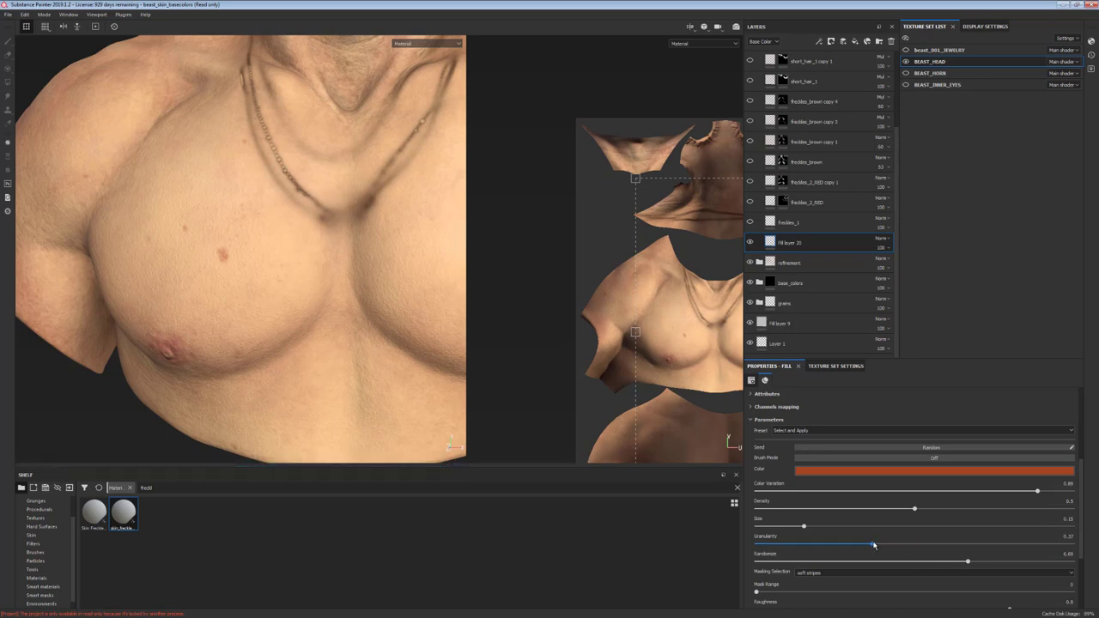
left_click_drag(874, 544, 1012, 545)
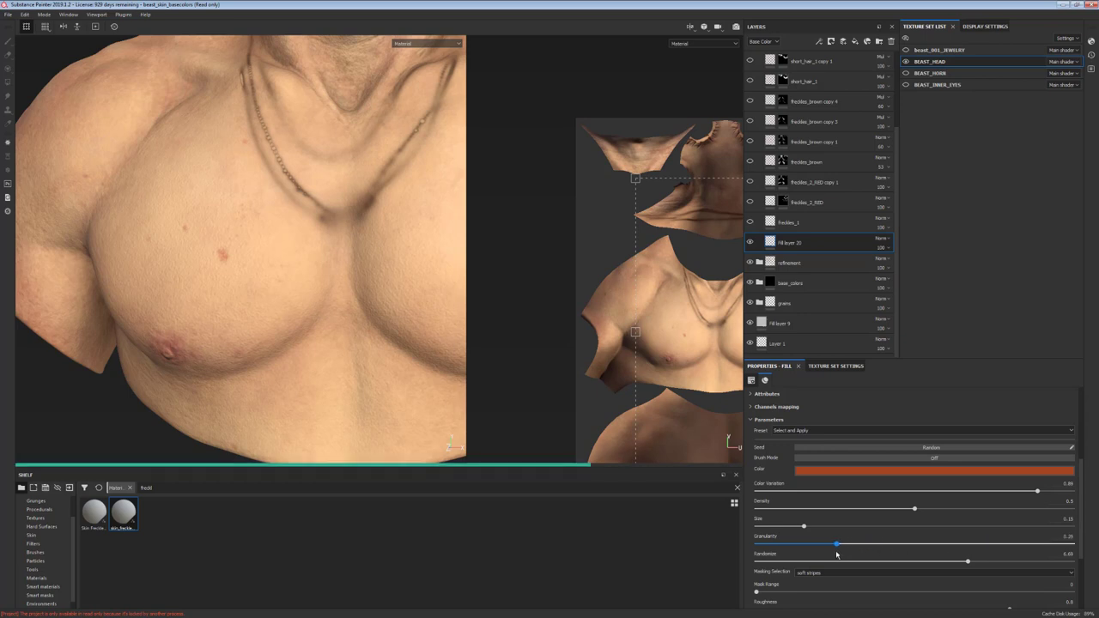
left_click_drag(838, 543, 817, 543)
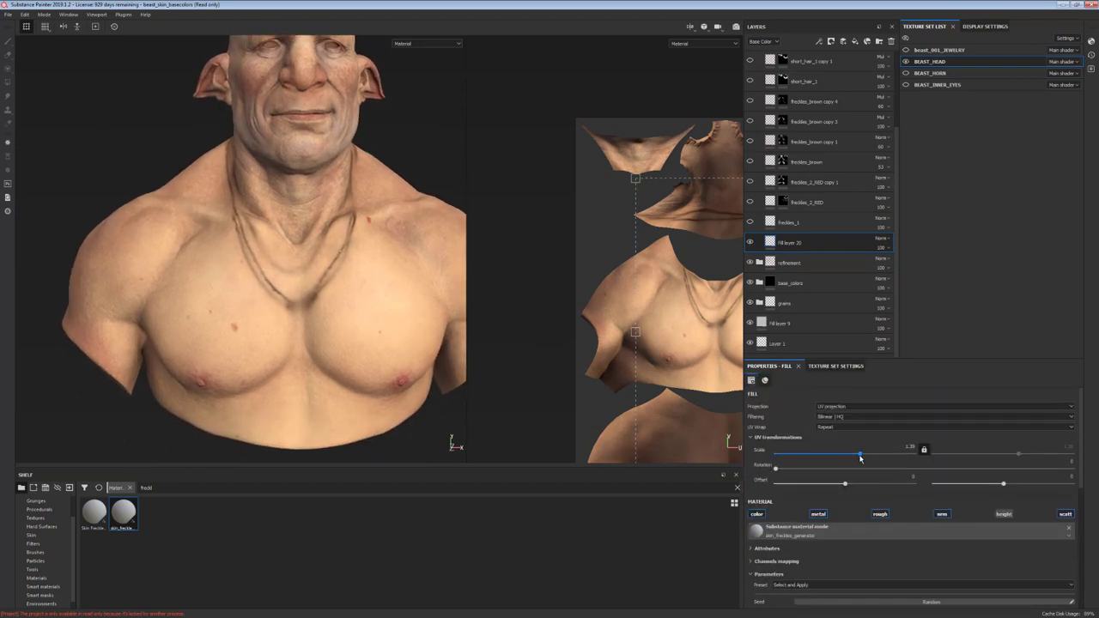
left_click_drag(862, 453, 869, 454)
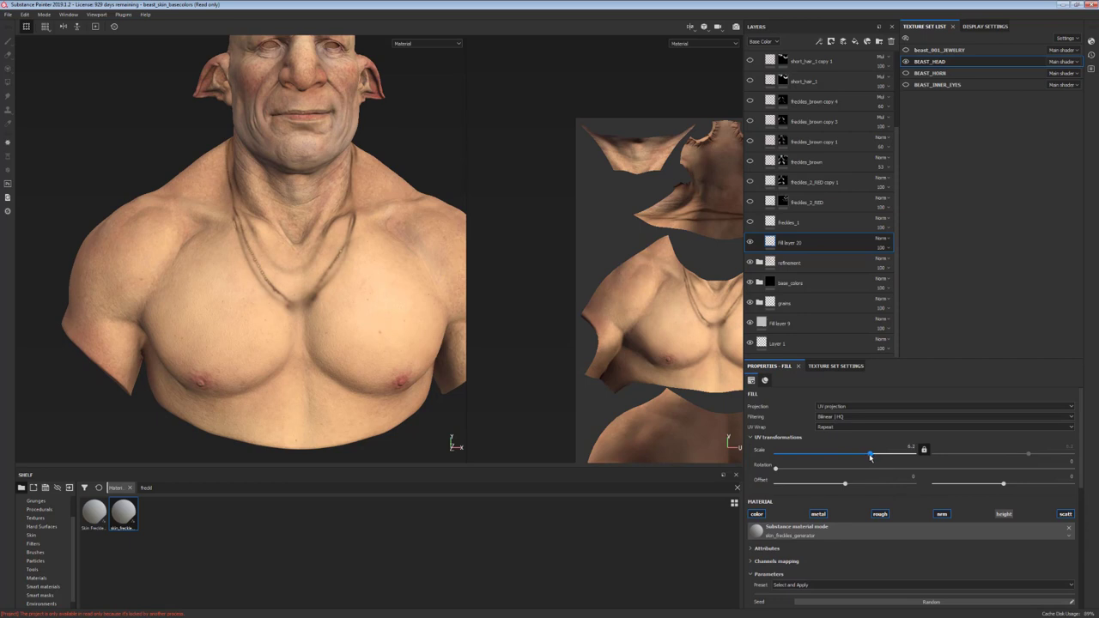
scroll("down", 3)
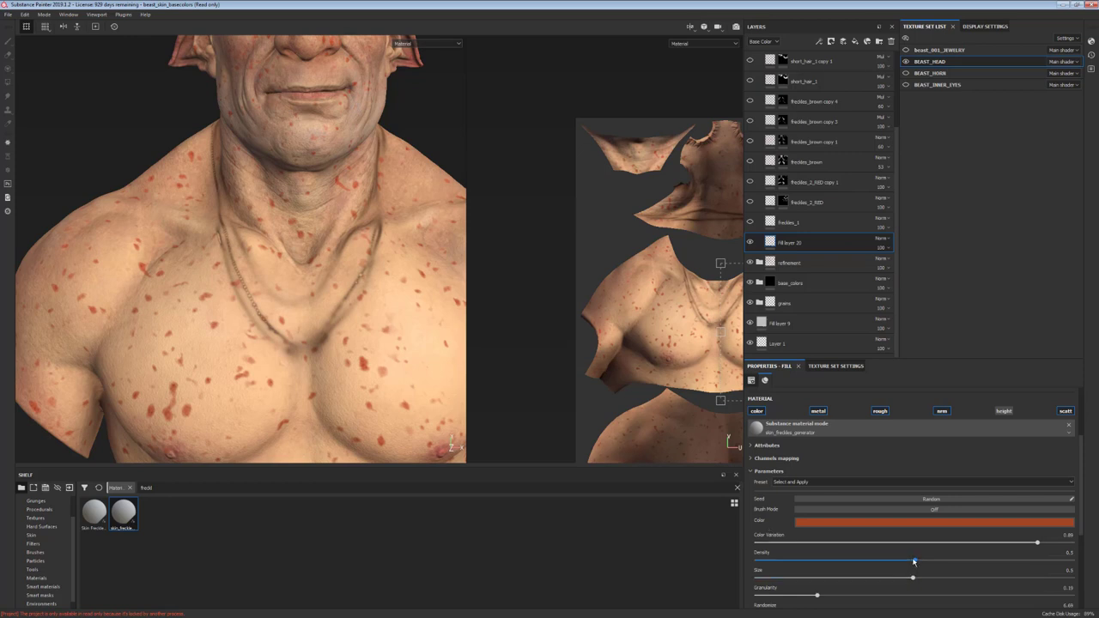
left_click_drag(914, 563, 879, 563)
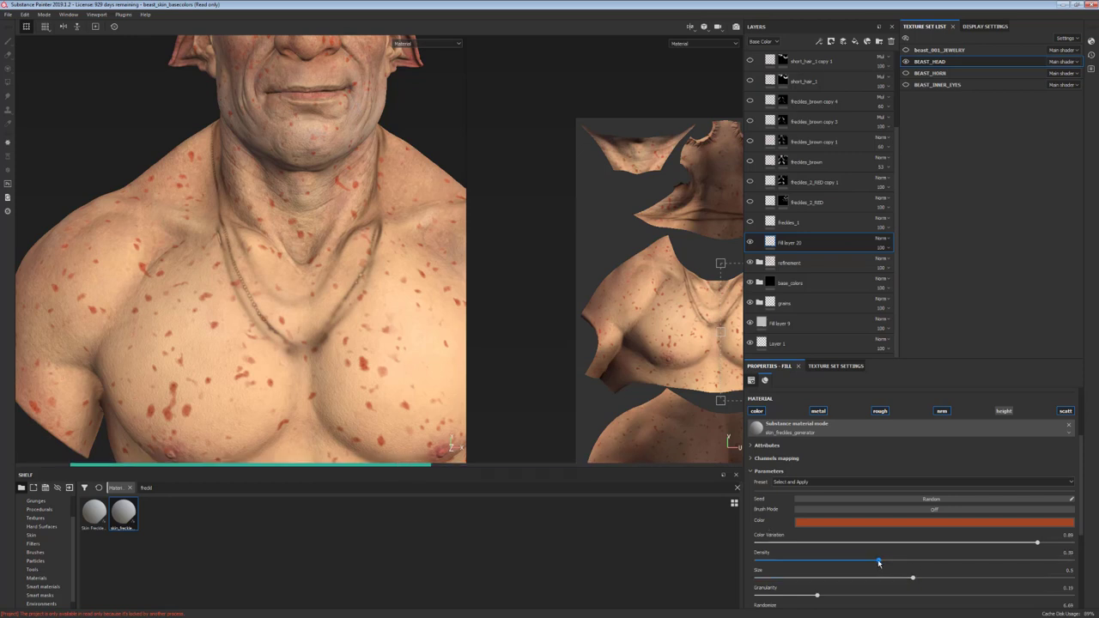
left_click_drag(880, 560, 859, 560)
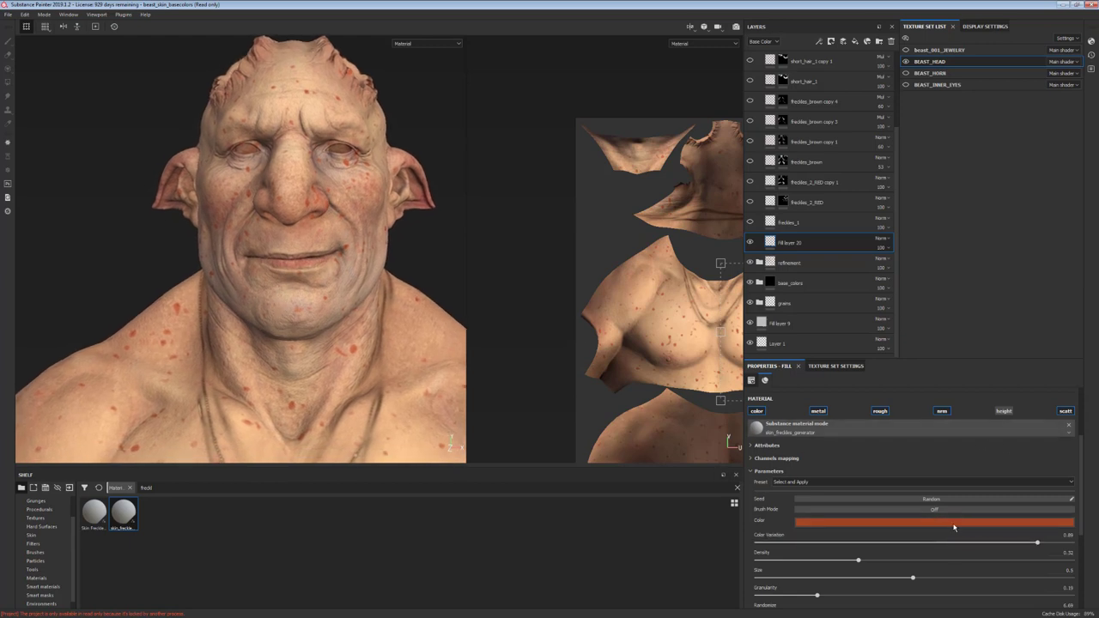
Step: Change the freckle generator's colour to a darker, muted red
left_click(954, 522)
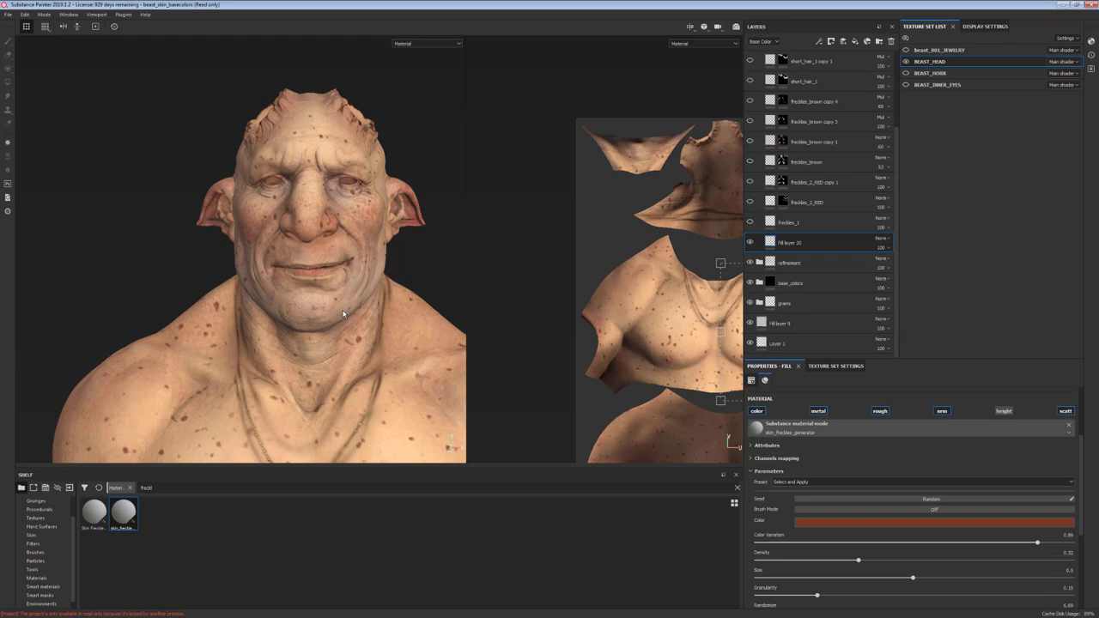
left_click(776, 344)
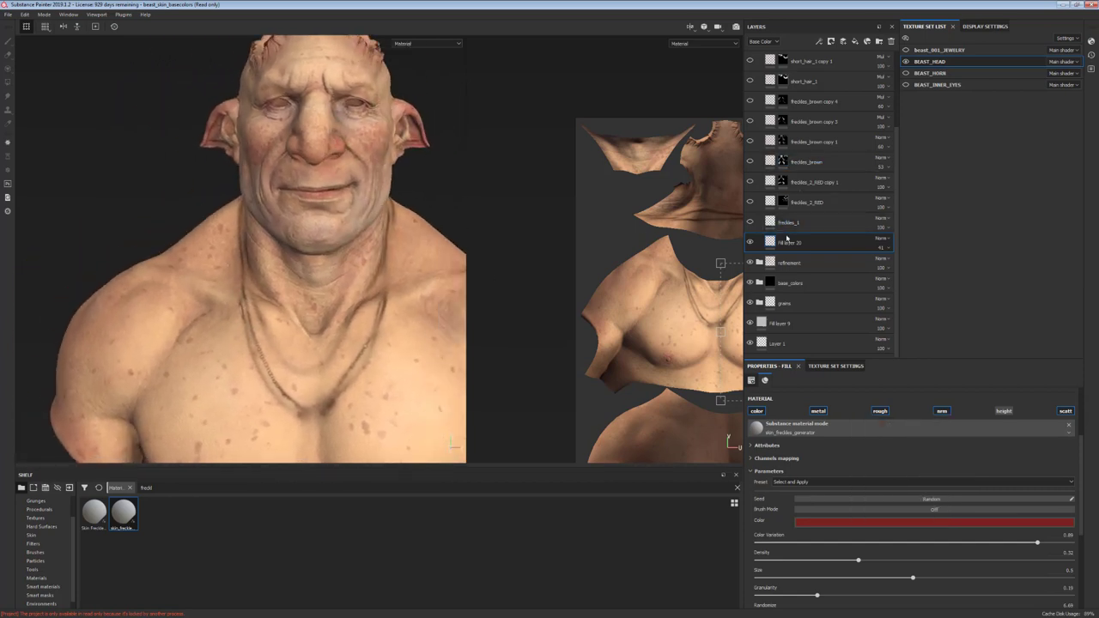
Step: Add a black mask to the freckle layer and paint freckles back onto the shoulder
right_click(788, 242)
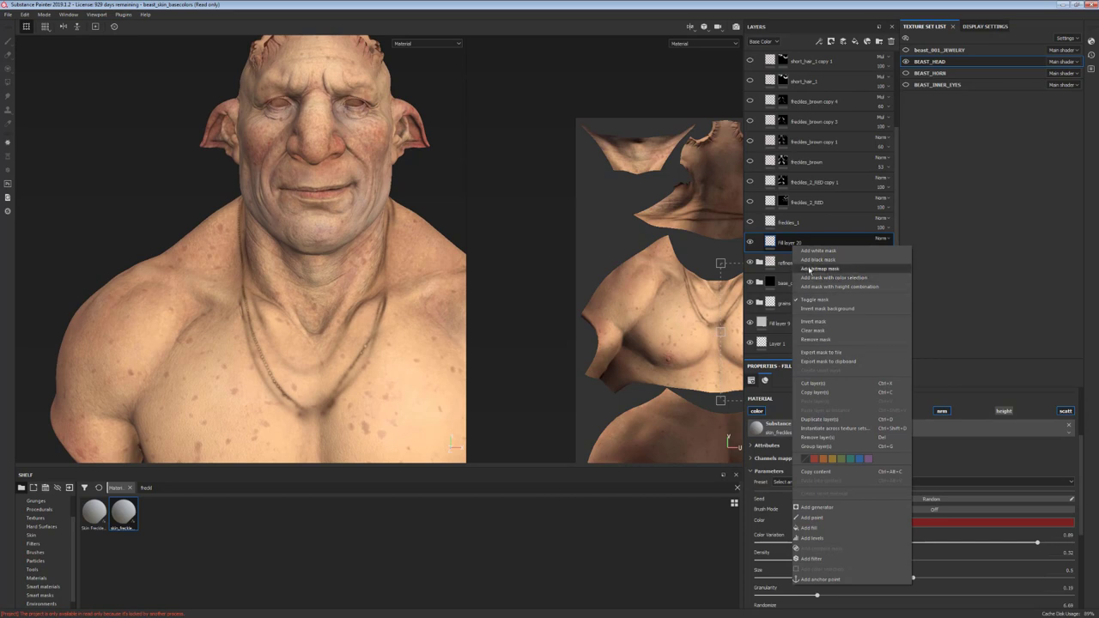
left_click(817, 259)
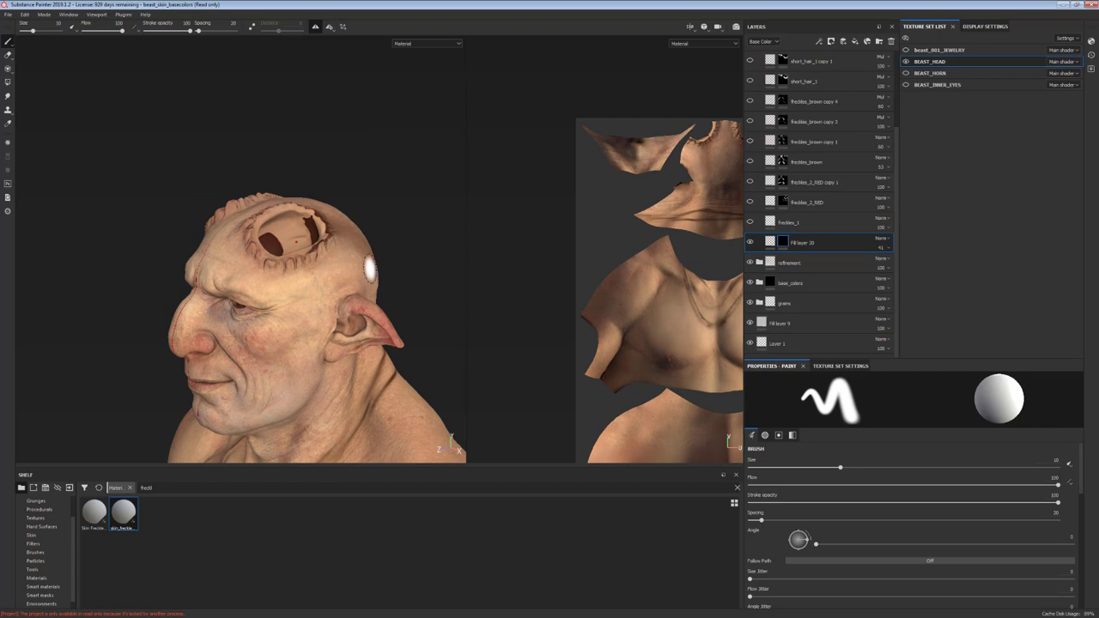
left_click(426, 43)
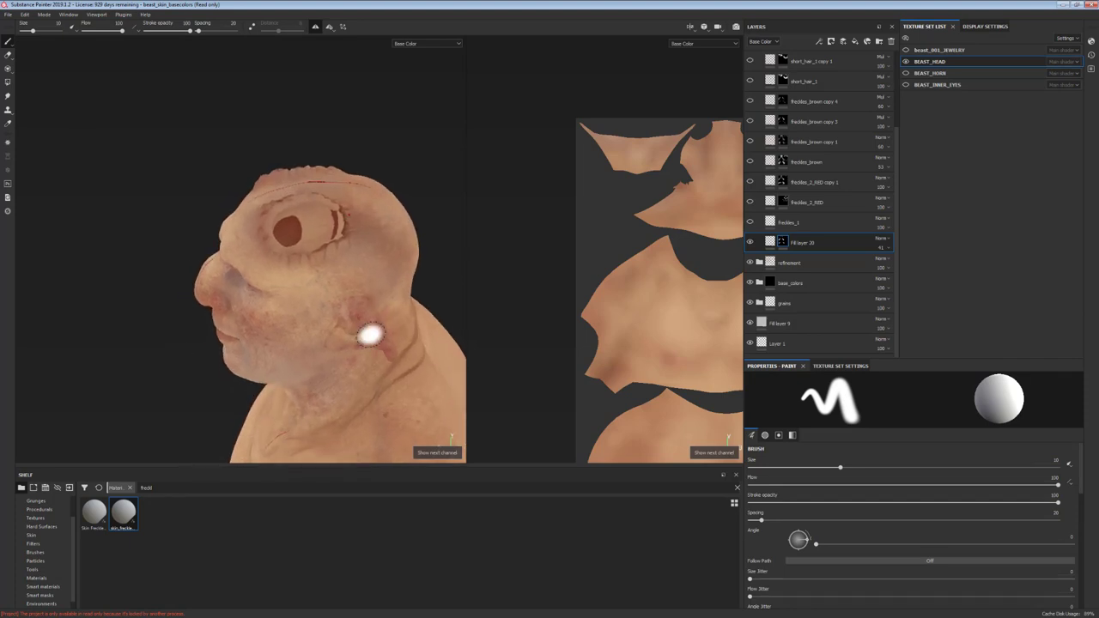
mouse_move(385, 261)
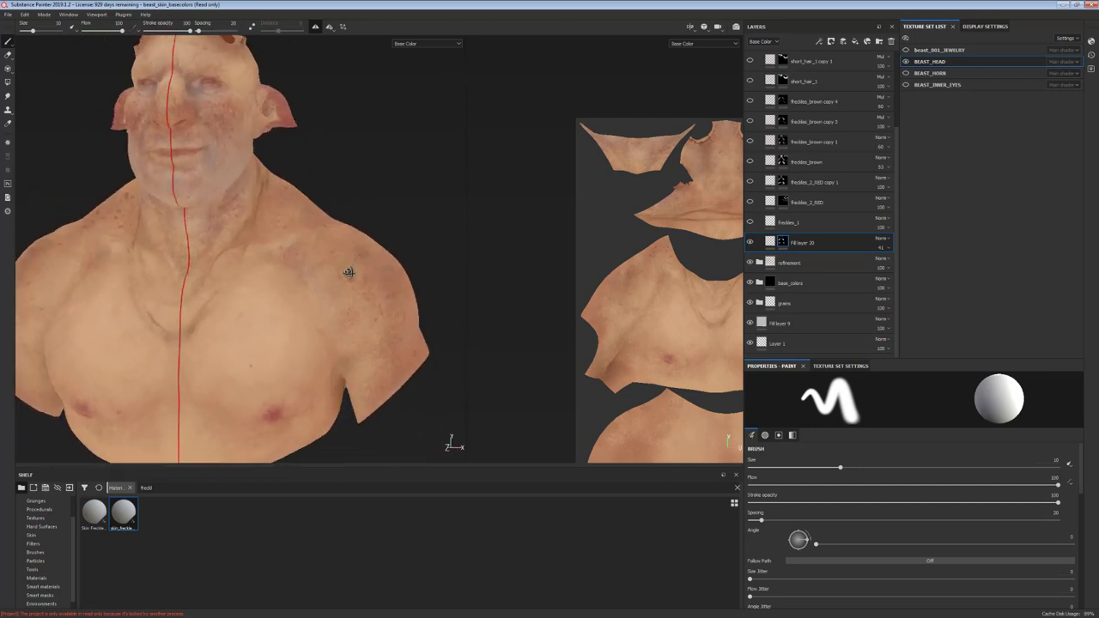
left_click_drag(347, 274, 249, 330)
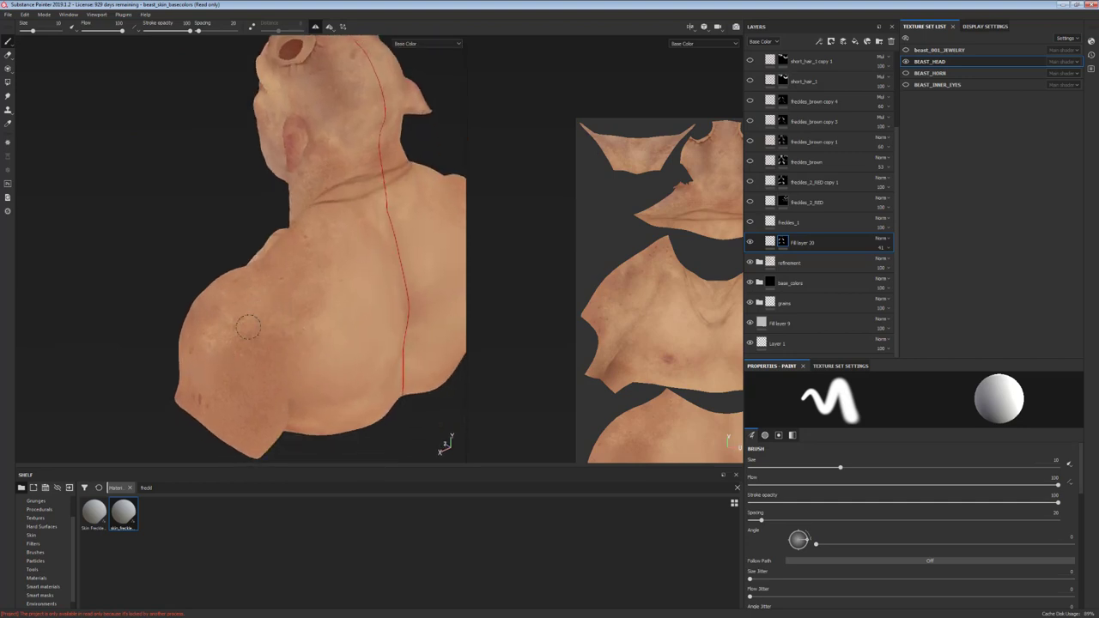
mouse_move(354, 140)
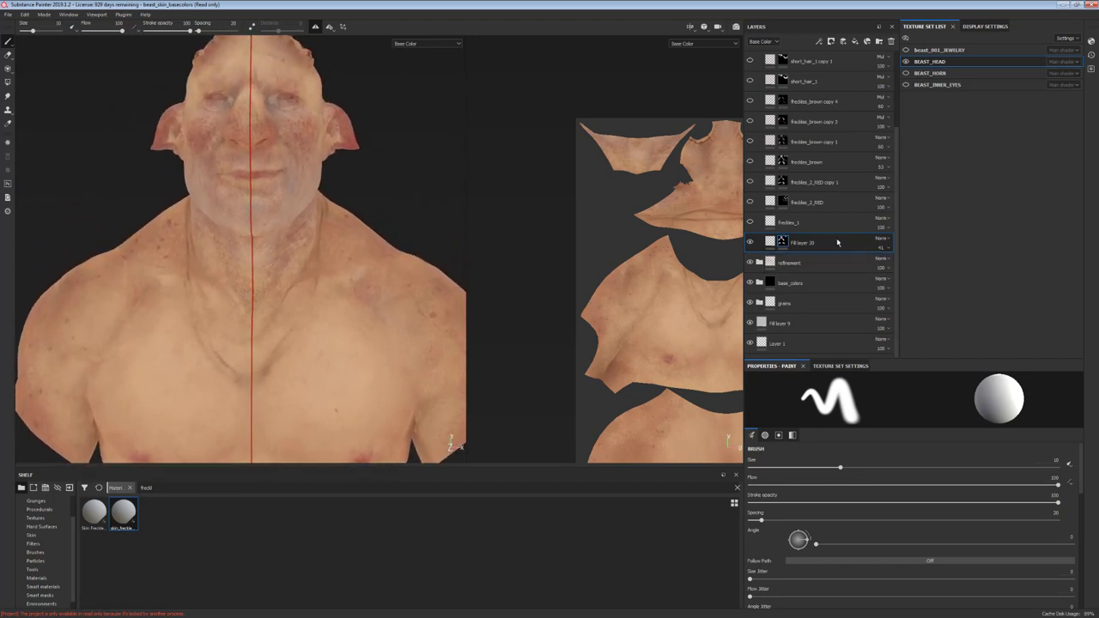
Step: Duplicate the masked freckle layer
right_click(804, 241)
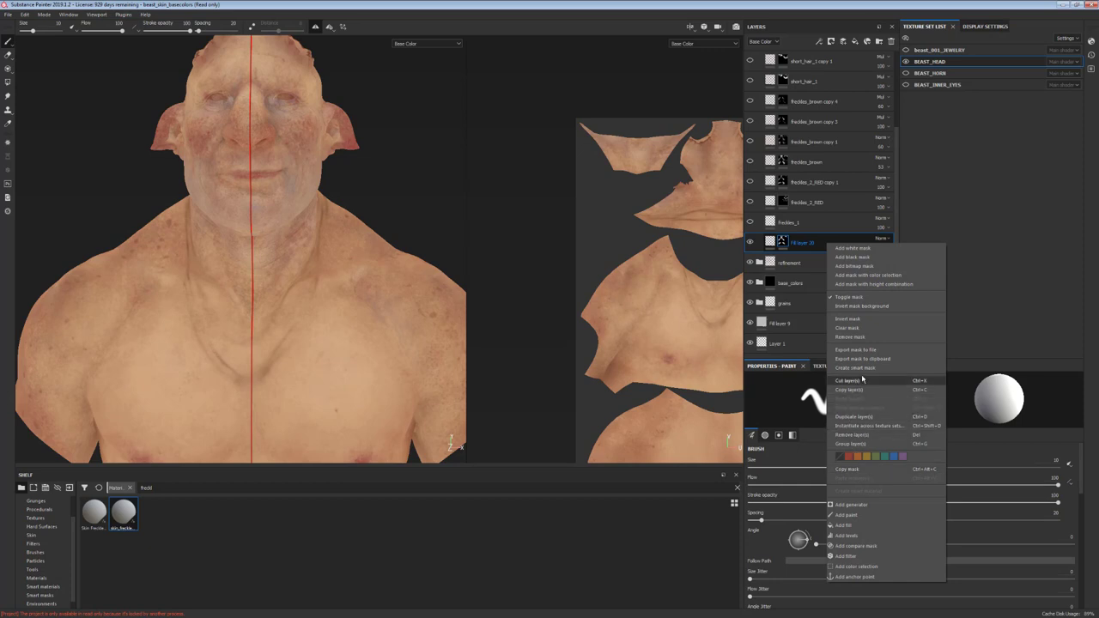
mouse_move(853, 418)
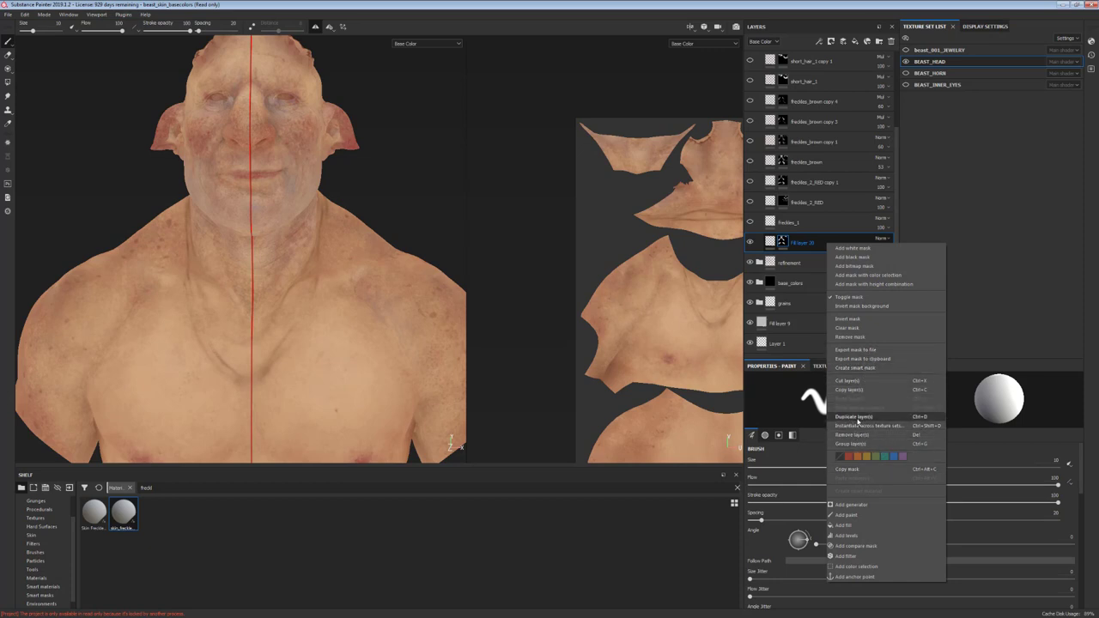
left_click(854, 417)
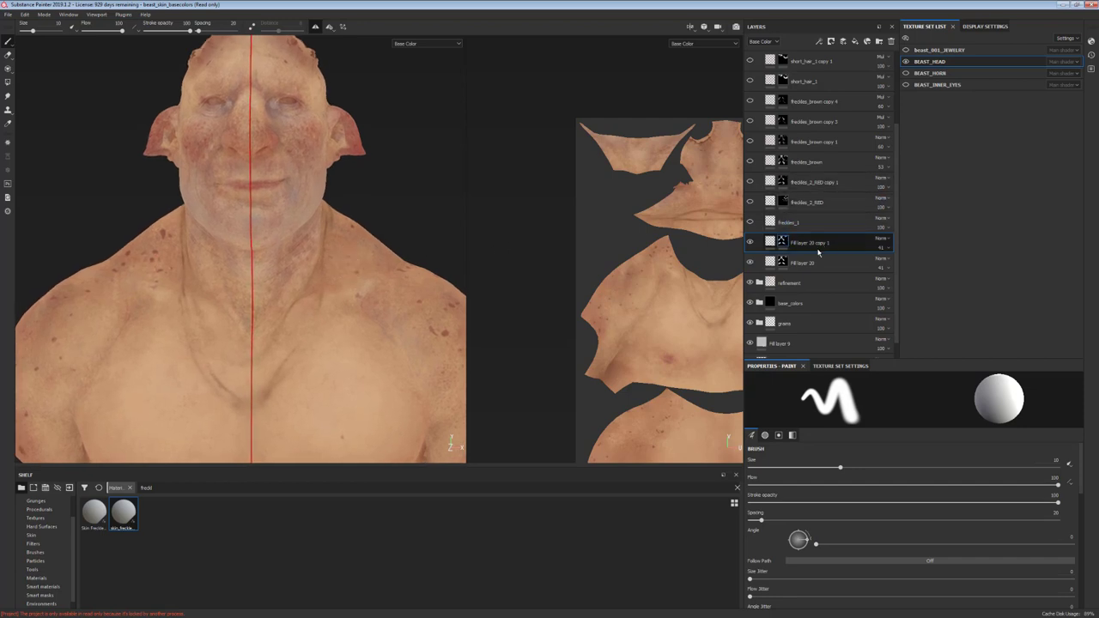
right_click(811, 242)
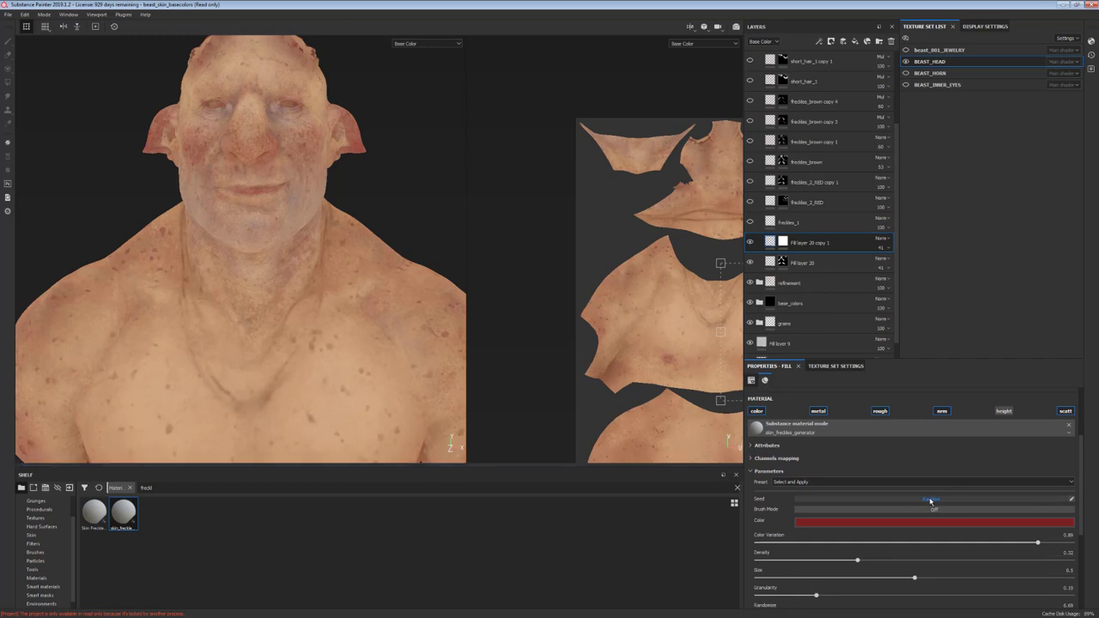
Step: Set the copied layer's freckle colour to a deeper red
left_click(931, 522)
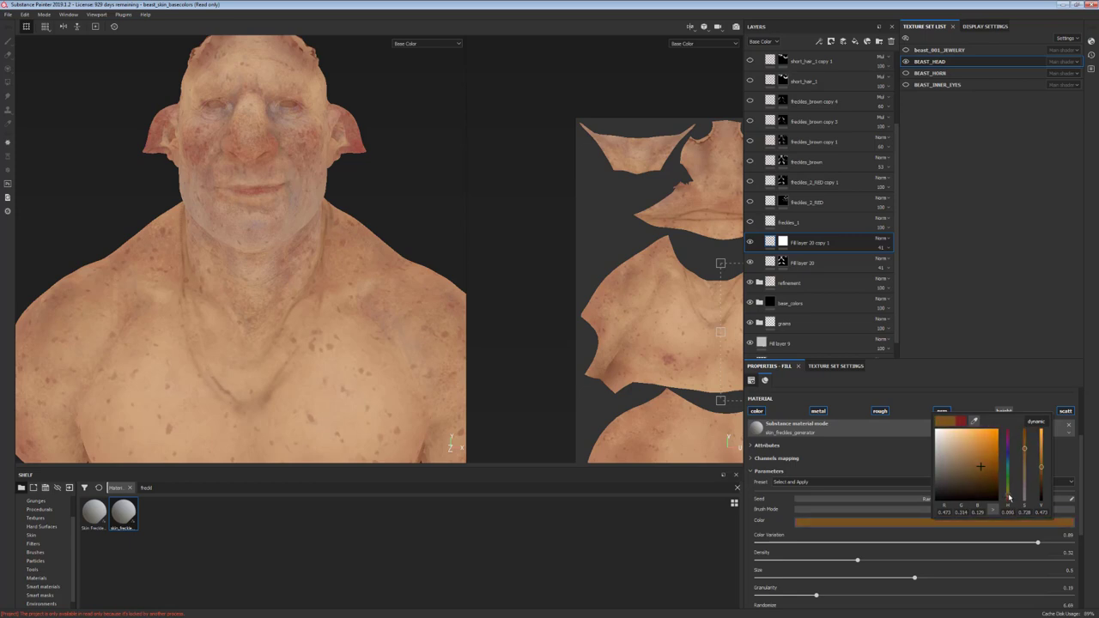
left_click(986, 467)
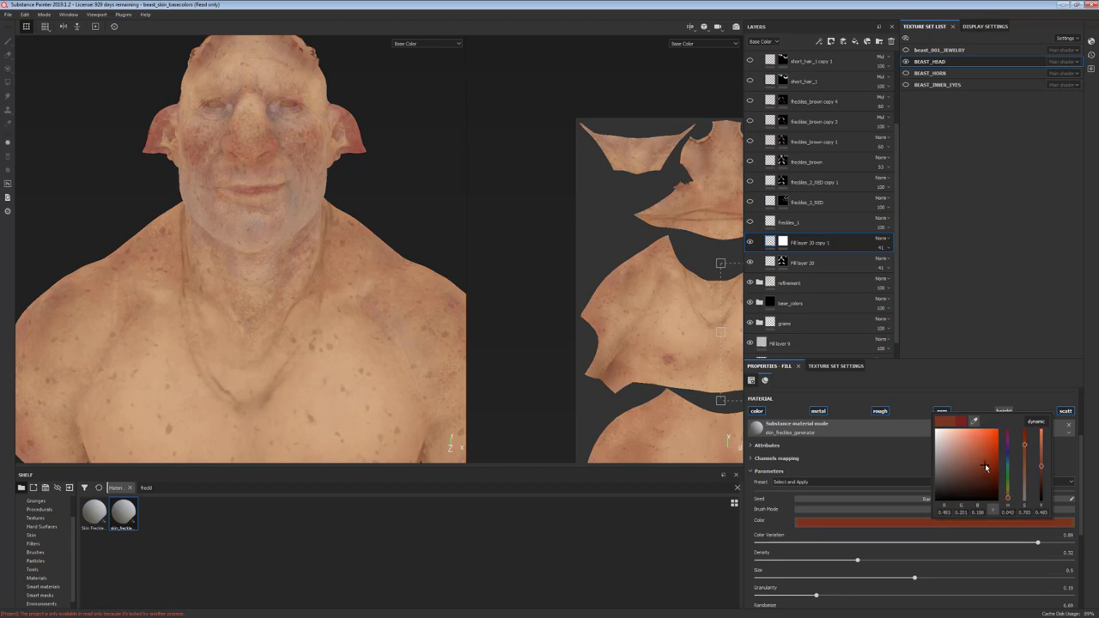
left_click(989, 457)
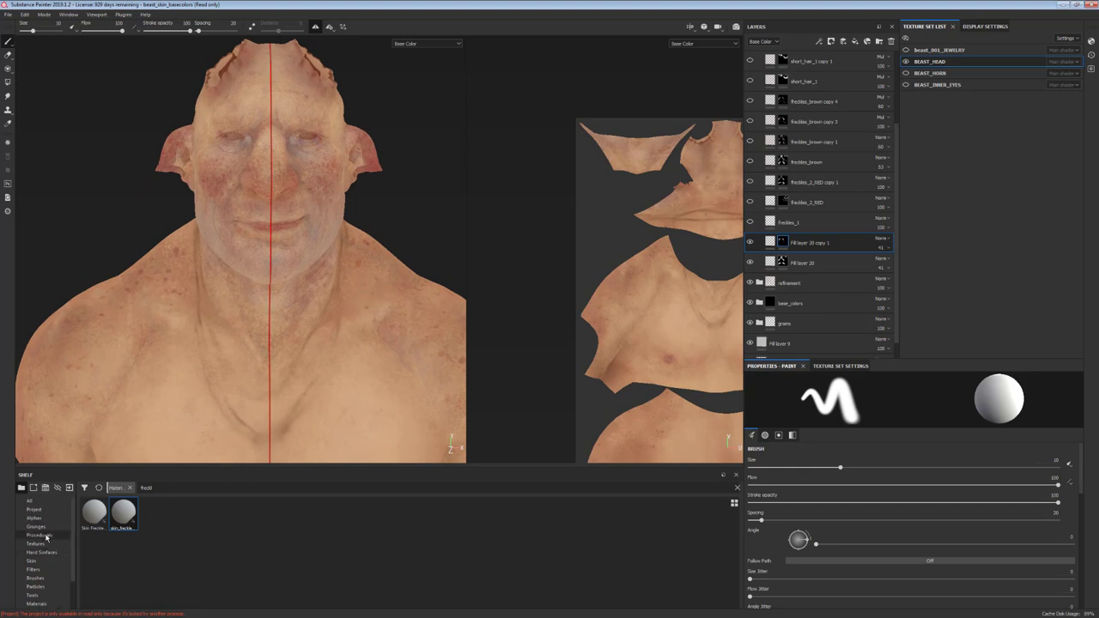
Step: Pick a scattered speckle brush from the Brushes shelf
left_click(34, 577)
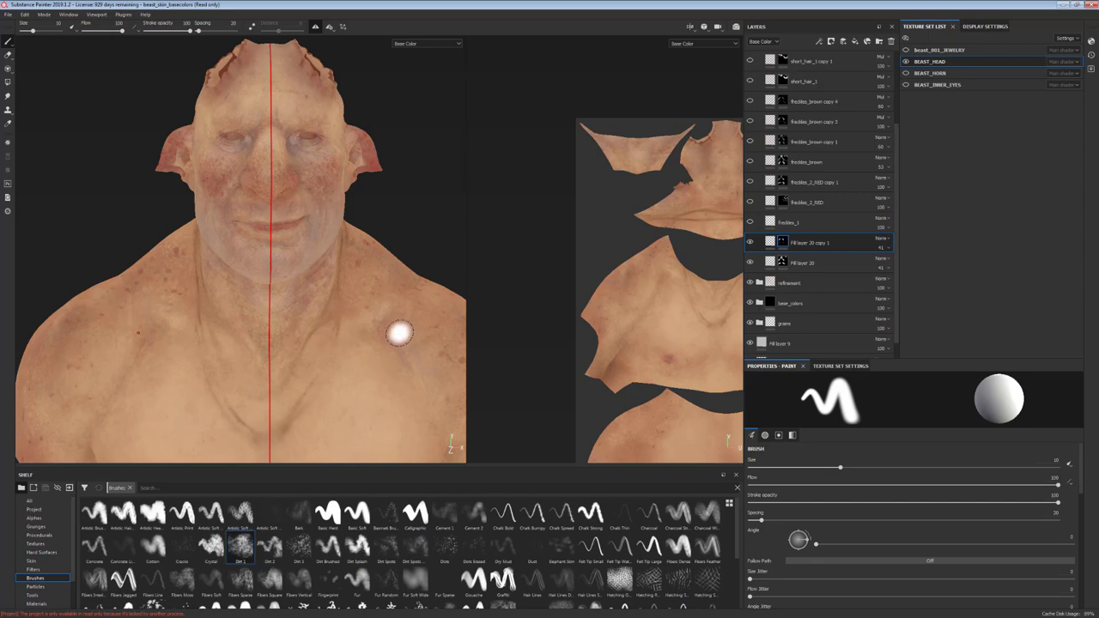
left_click(240, 541)
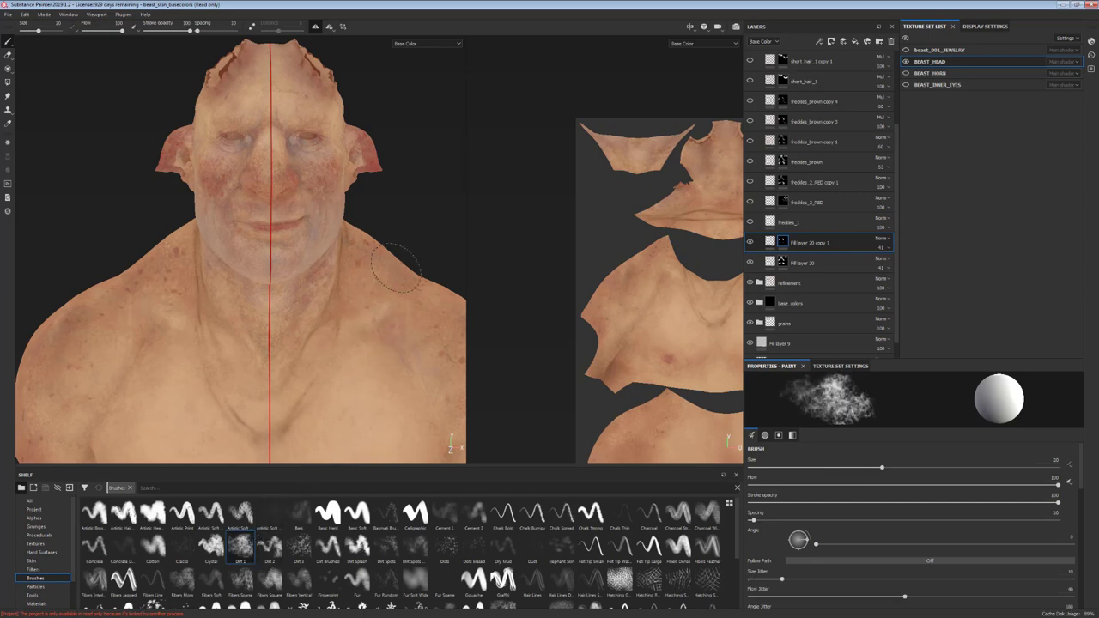
mouse_move(433, 393)
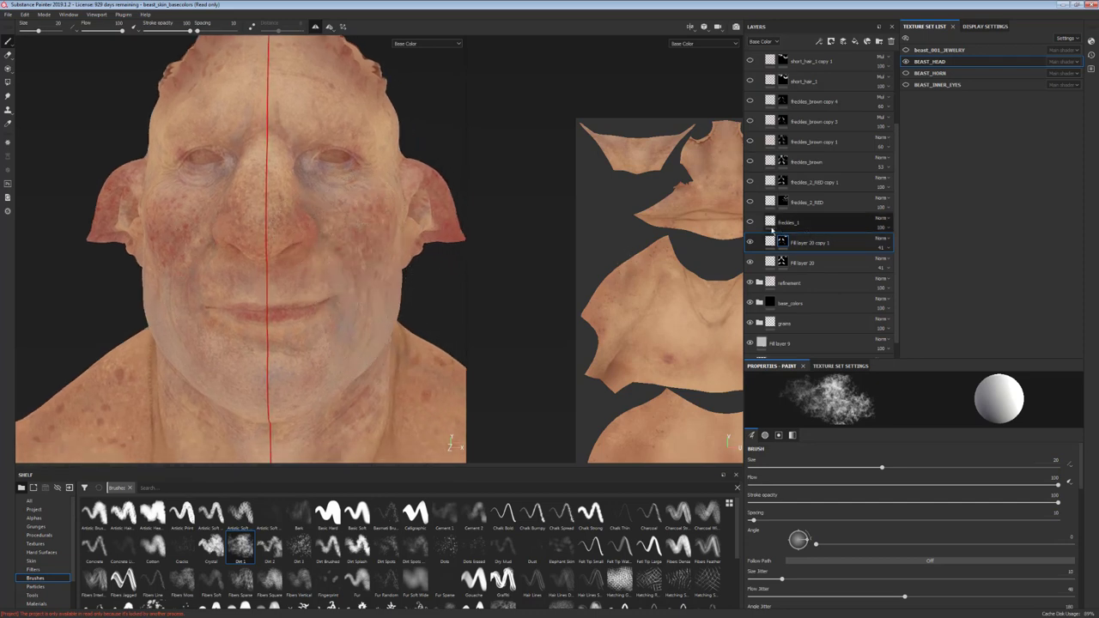
Step: Select the Freckles_1 layer, then the Freckles_2 SSS copy to view its settings
left_click(789, 224)
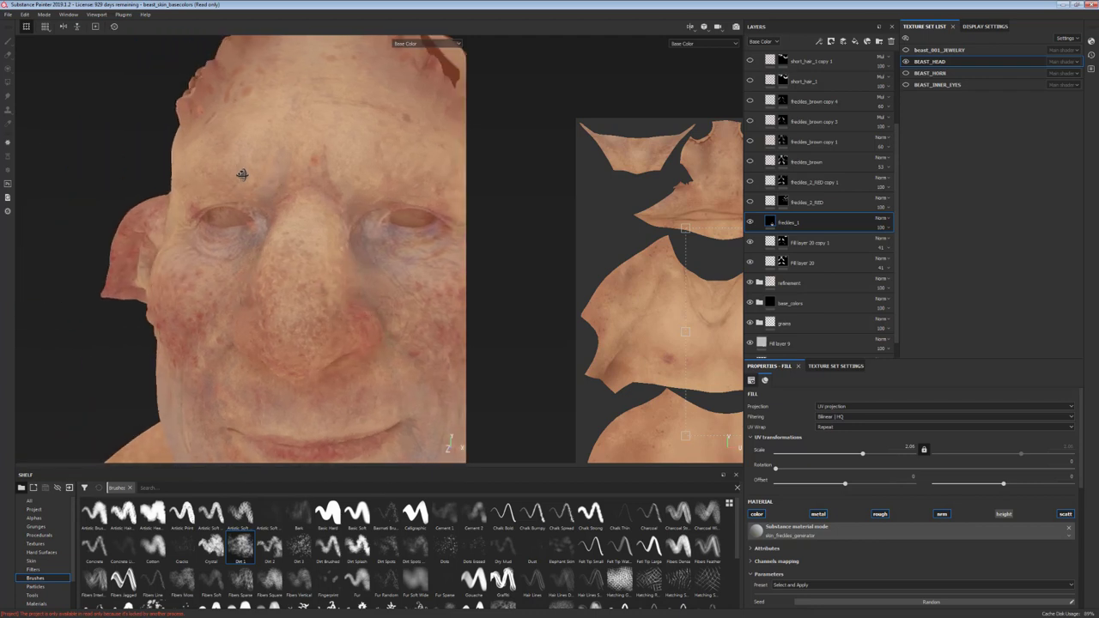
left_click(749, 203)
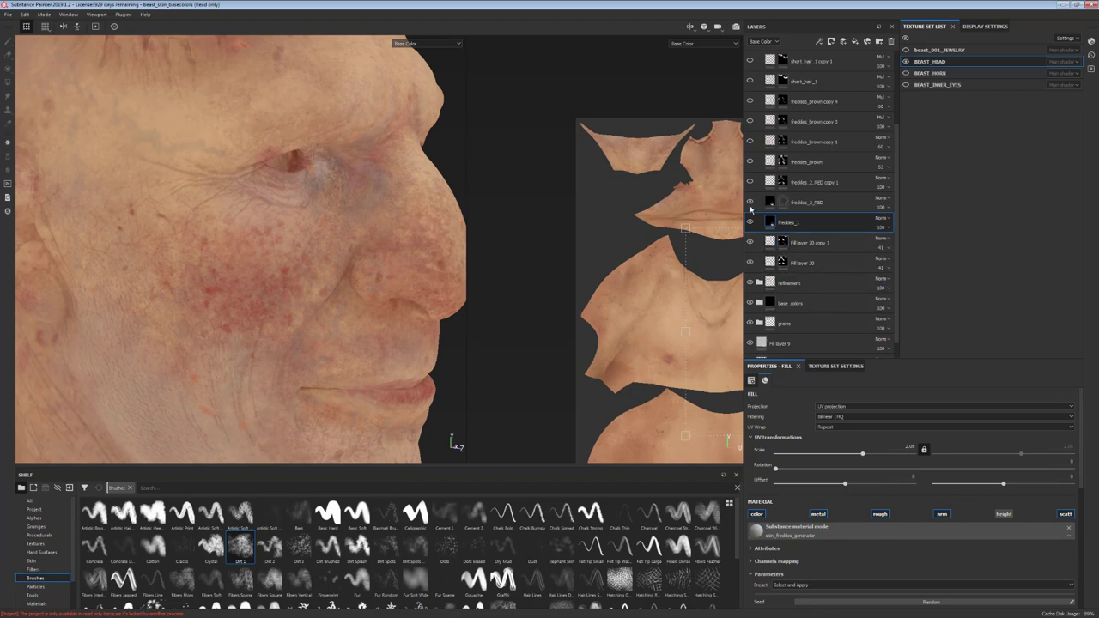
mouse_move(309, 266)
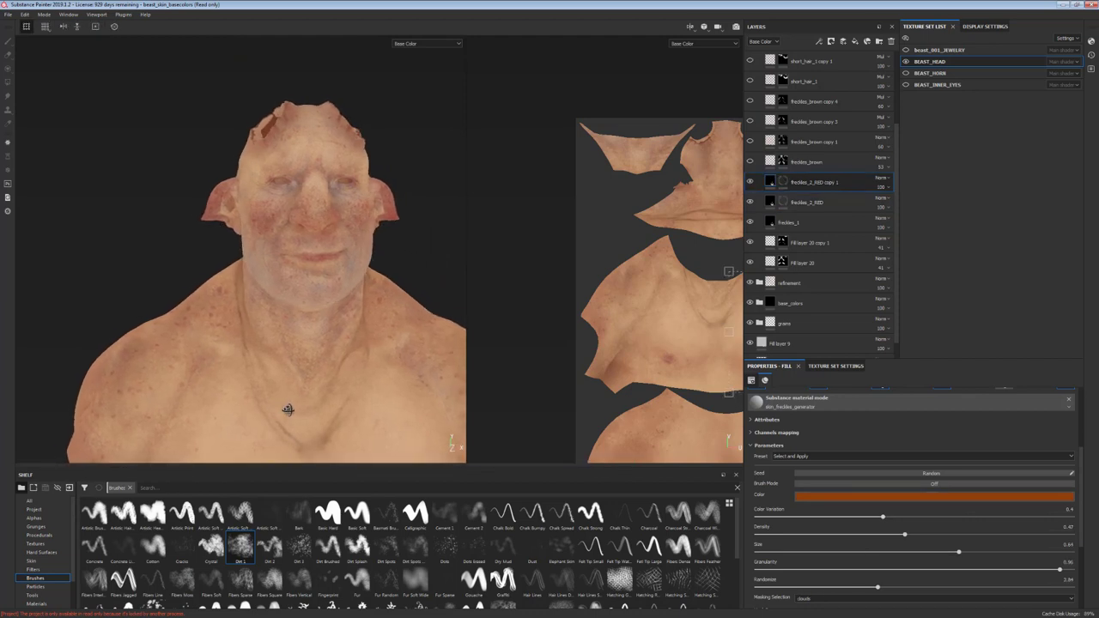
Step: Paint the stubble layer's mask on the neck and select the freckle layers
left_click(749, 161)
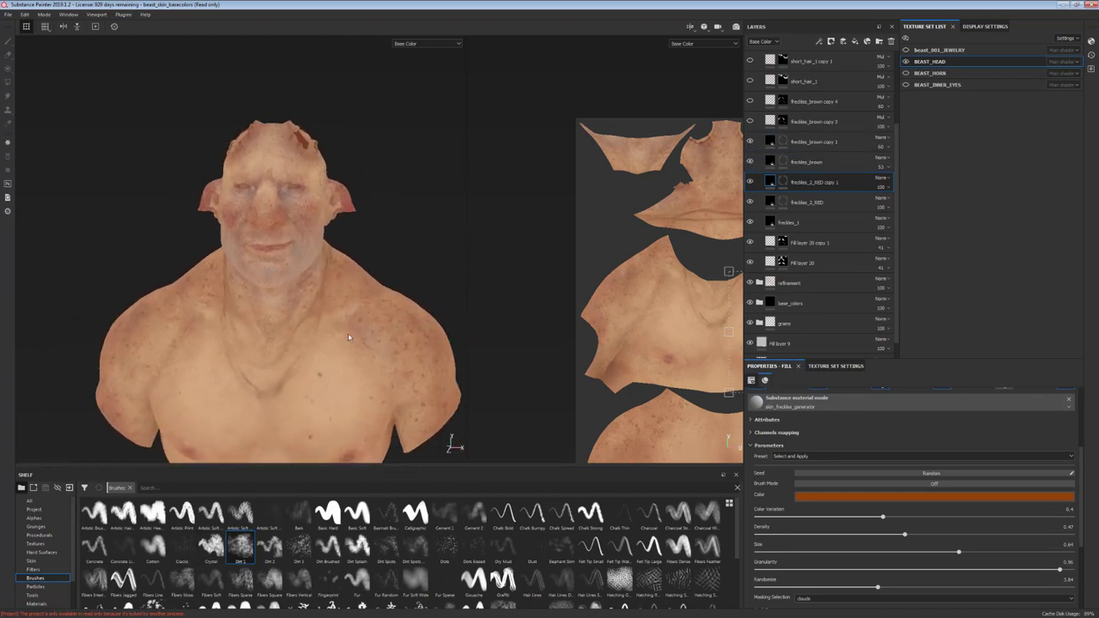
left_click_drag(347, 337, 450, 288)
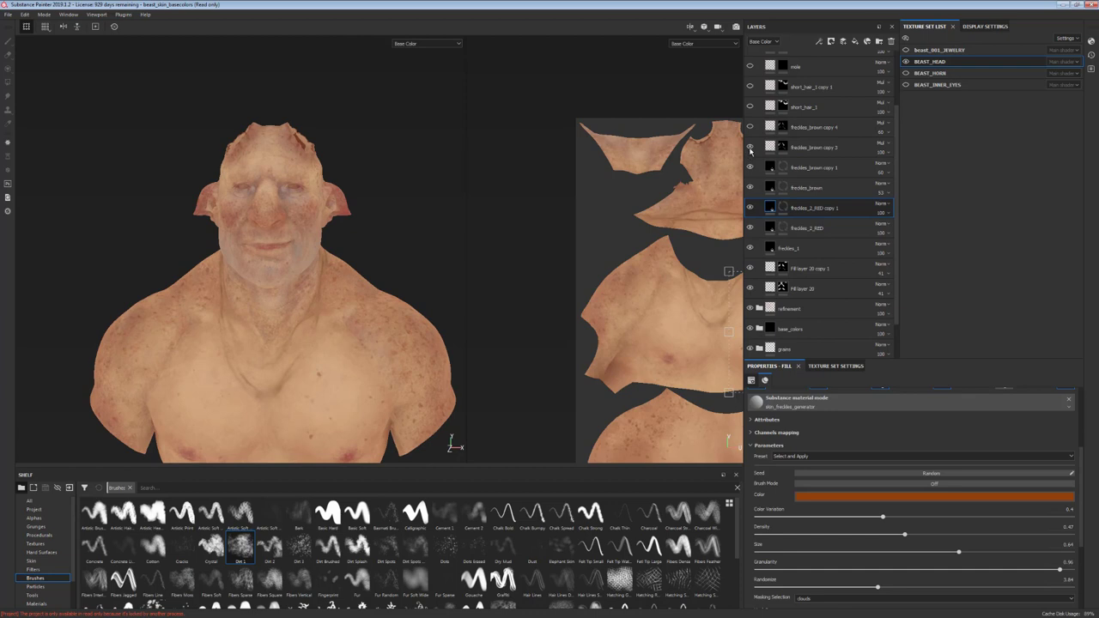
left_click(749, 147)
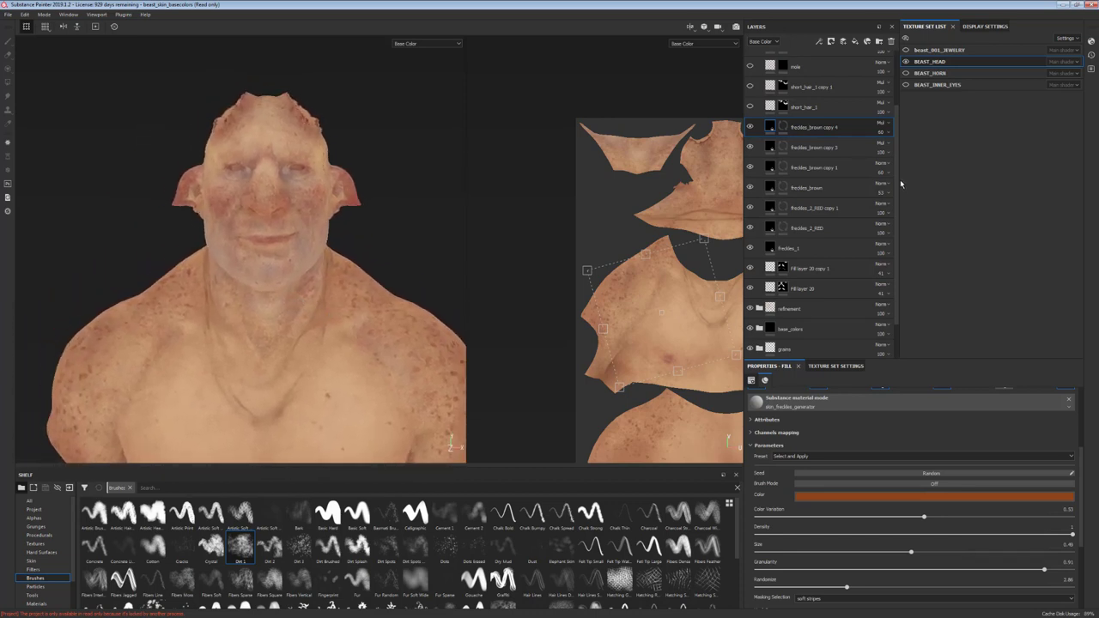
left_click(804, 106)
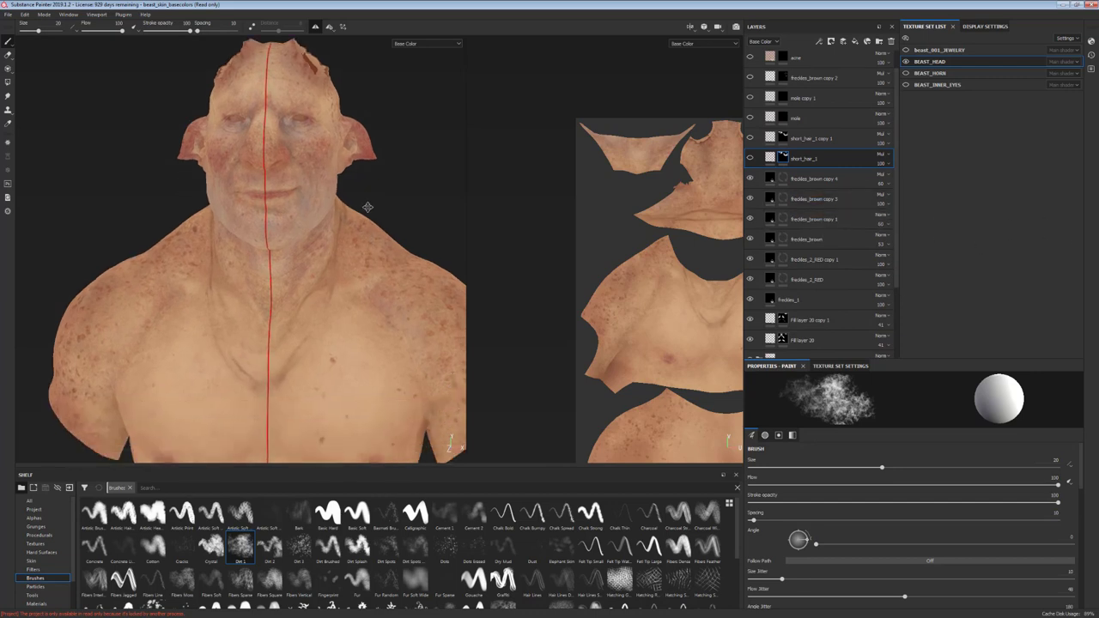
Step: Paint the freckle layers' masks over the face, including the brown freckle layer
left_click(814, 179)
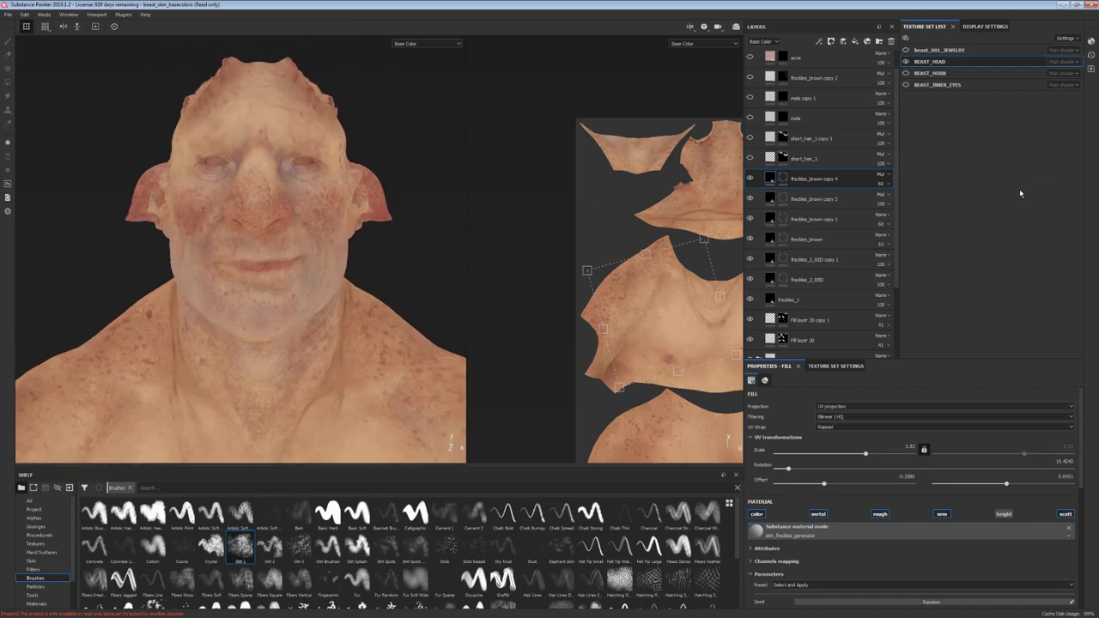
left_click(804, 158)
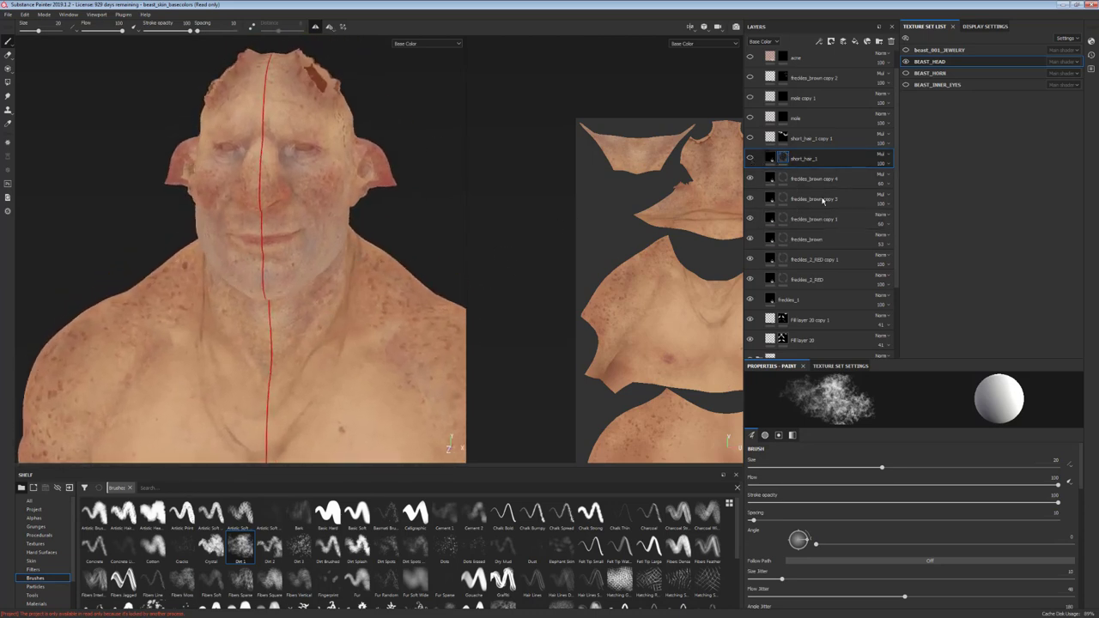
left_click(815, 179)
type("hair")
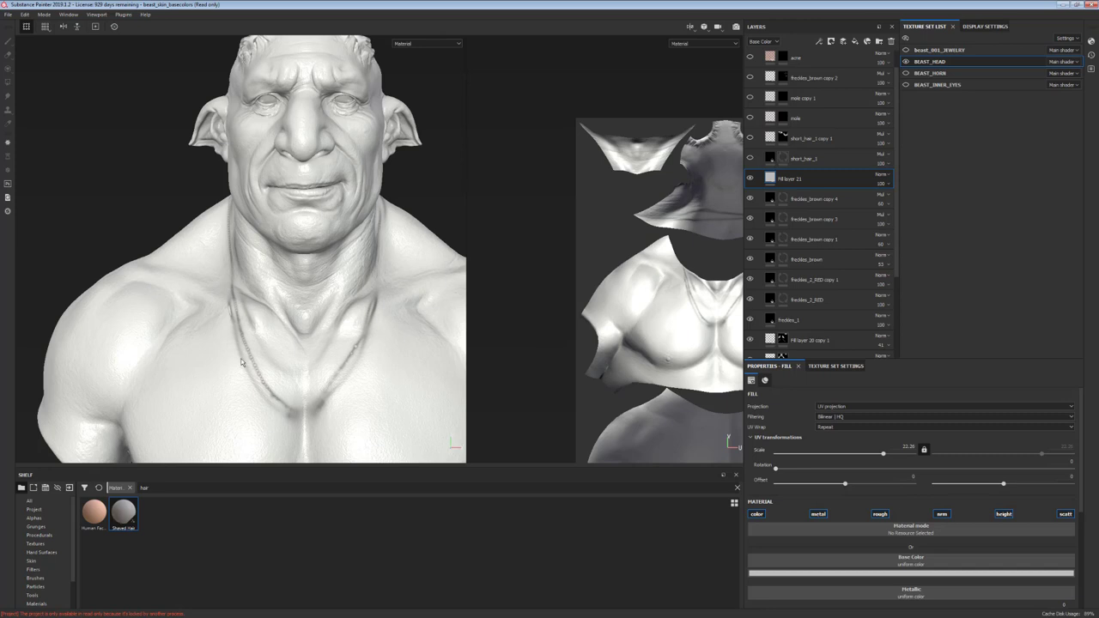
Step: Apply the hair material from the shelf to the new fill layer
double_click(123, 512)
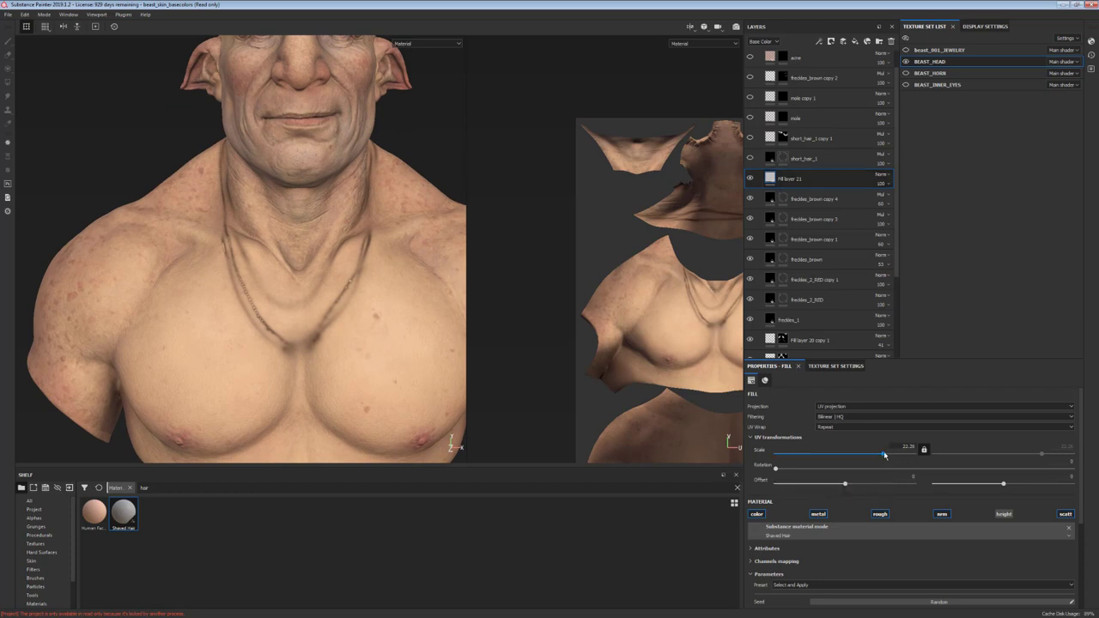
mouse_move(601, 421)
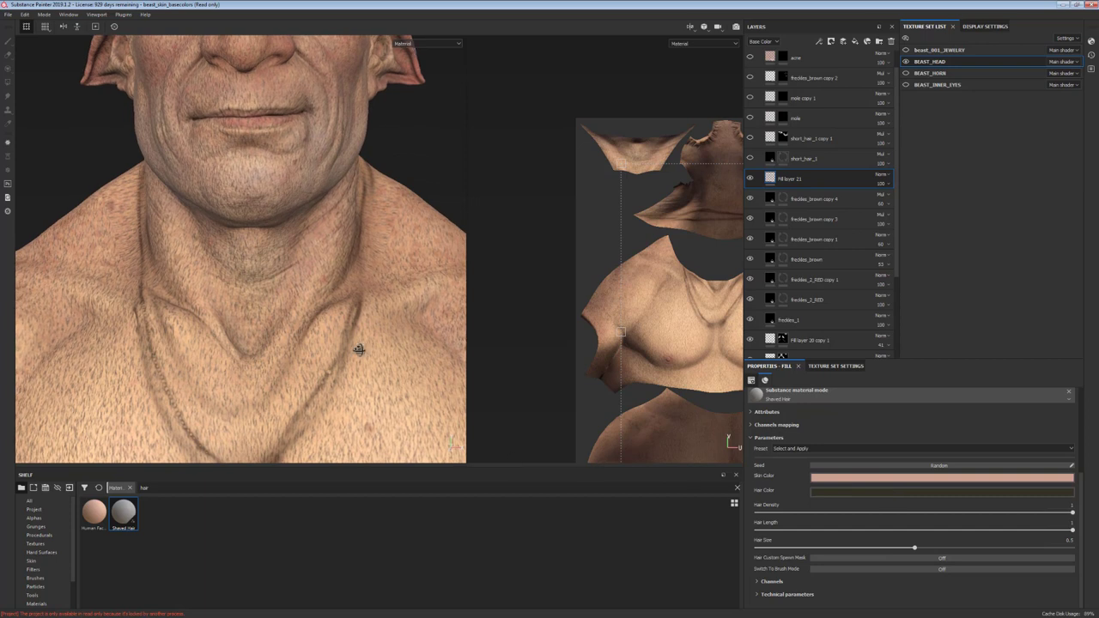
Step: Shorten the stubble hair length and reduce its size after inspecting the chin up close
left_click(942, 491)
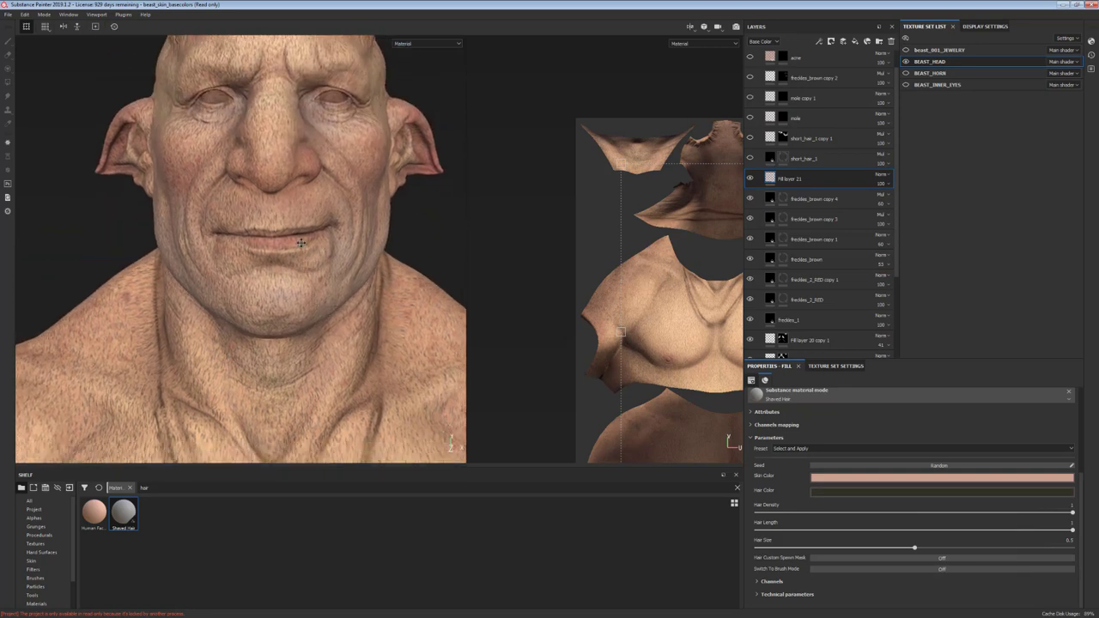
left_click_drag(300, 241, 330, 258)
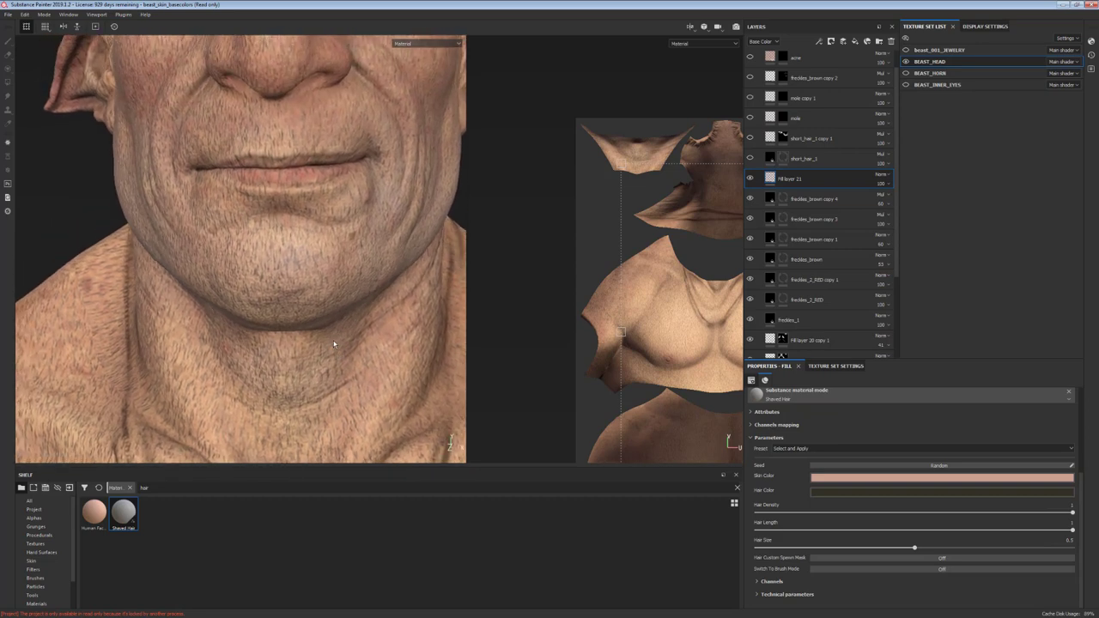
left_click_drag(335, 344, 278, 265)
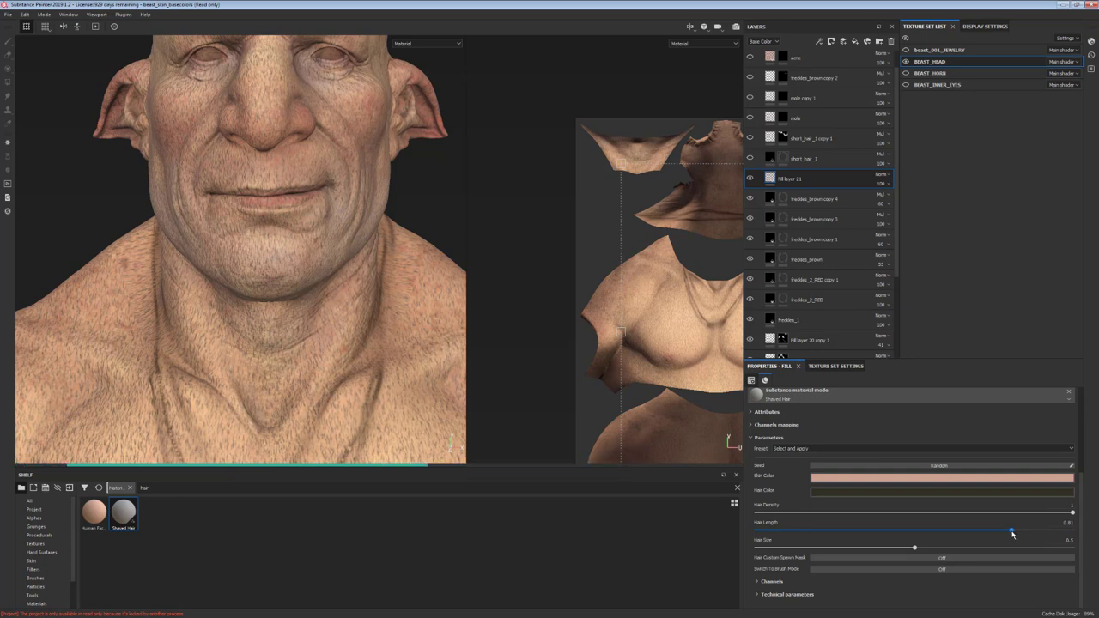
left_click_drag(1011, 522, 900, 522)
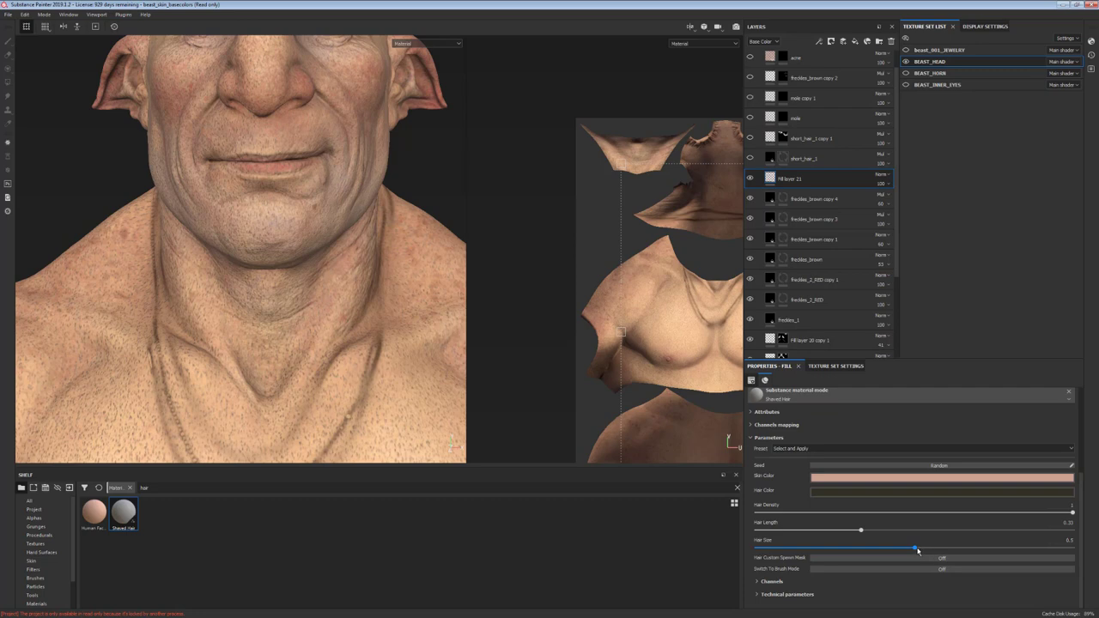
left_click_drag(918, 548, 953, 548)
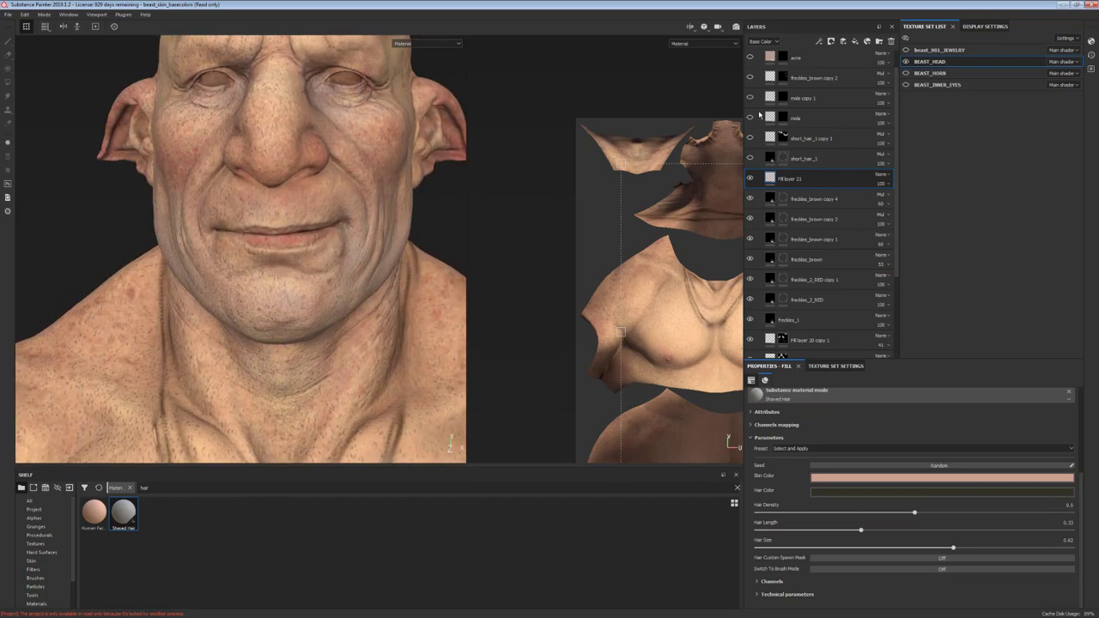
Step: Change the stubble fill's UV tiling scale and rotation while viewing the Base Color channel
right_click(790, 179)
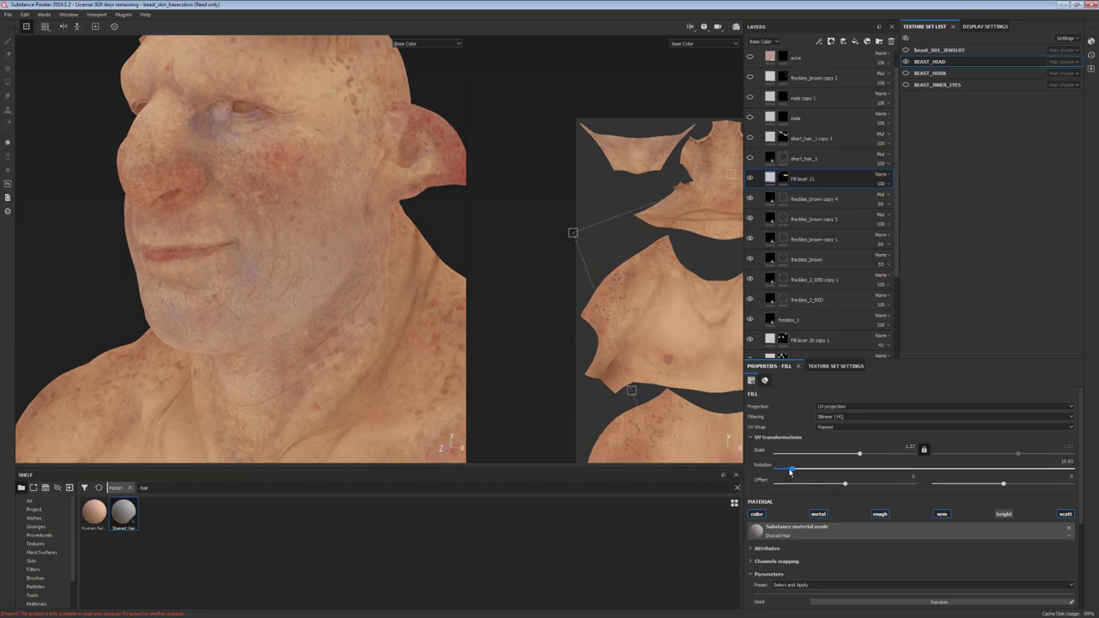
left_click_drag(790, 471, 797, 471)
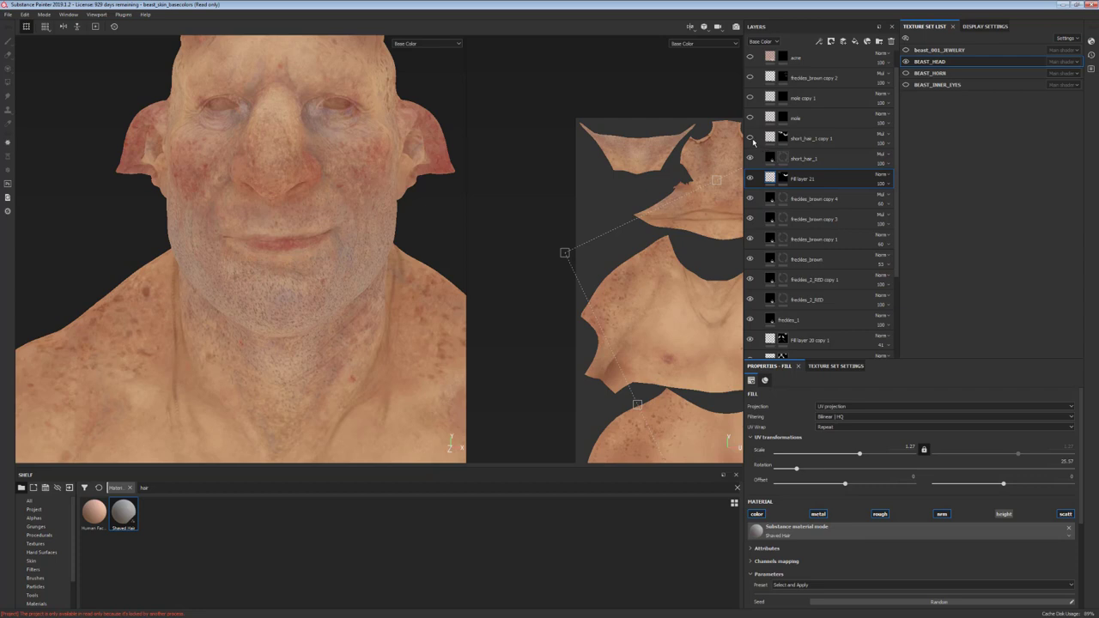
left_click(811, 137)
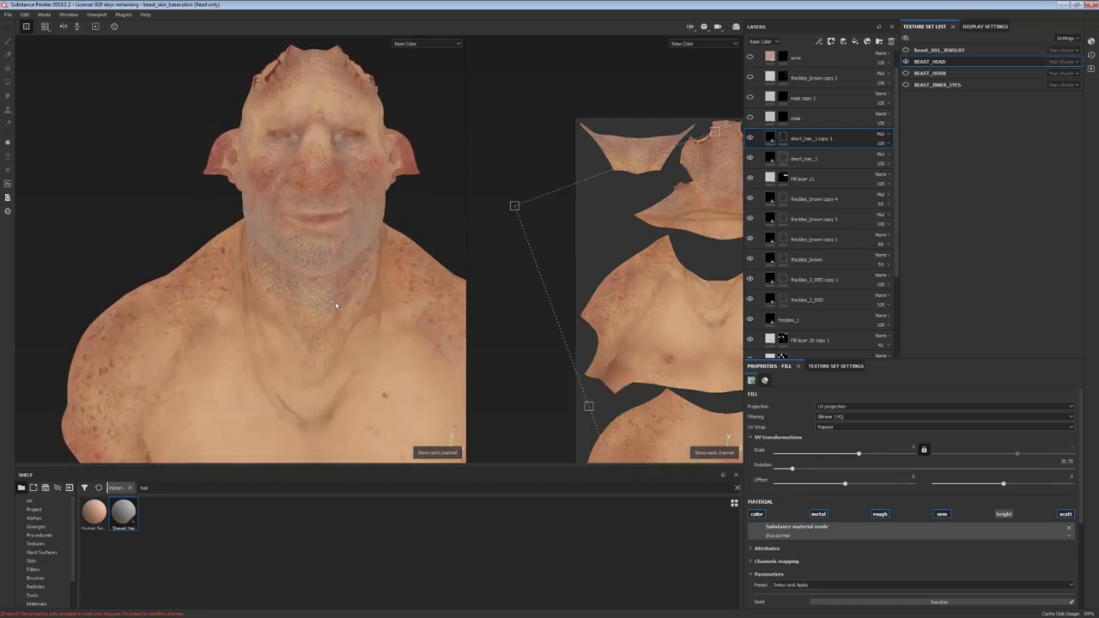
Step: Enlarge the 2D UV layout view of the head before adding the new top-level folder
left_click_drag(335, 258, 220, 258)
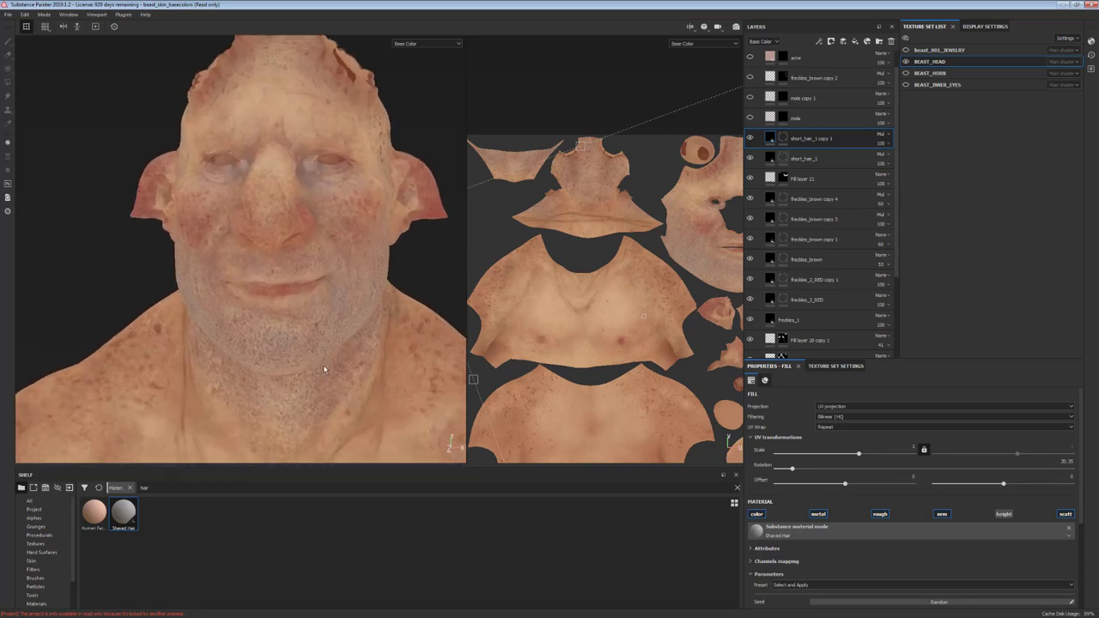
mouse_move(247, 302)
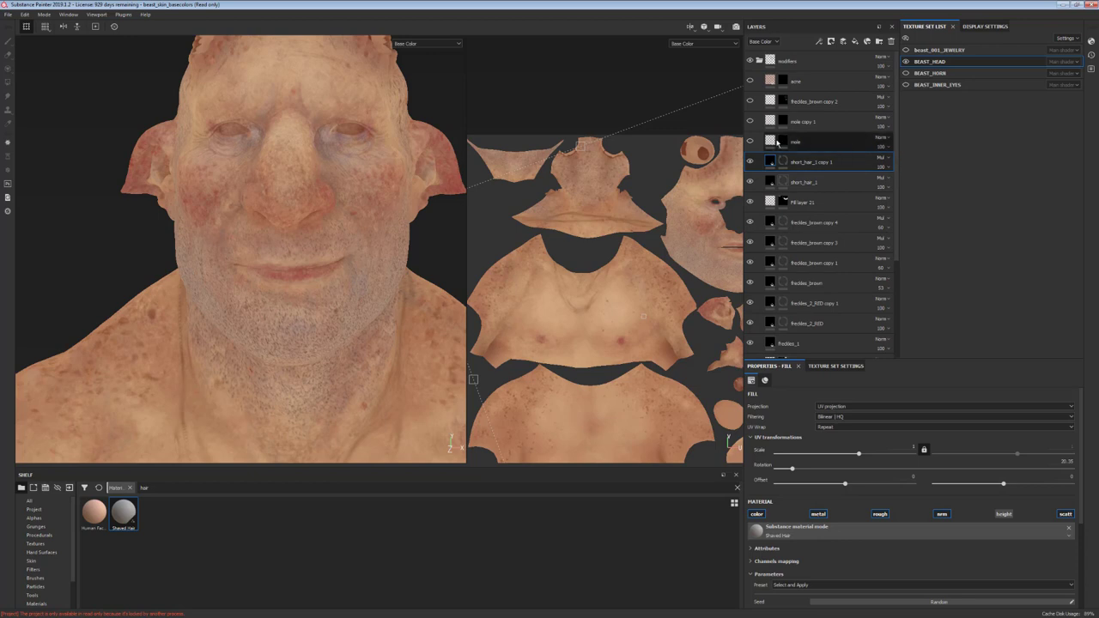
Step: Add a skin-moles fill layer and adjust the Mole Scale and Rough sliders for dot size and roughness
left_click(793, 141)
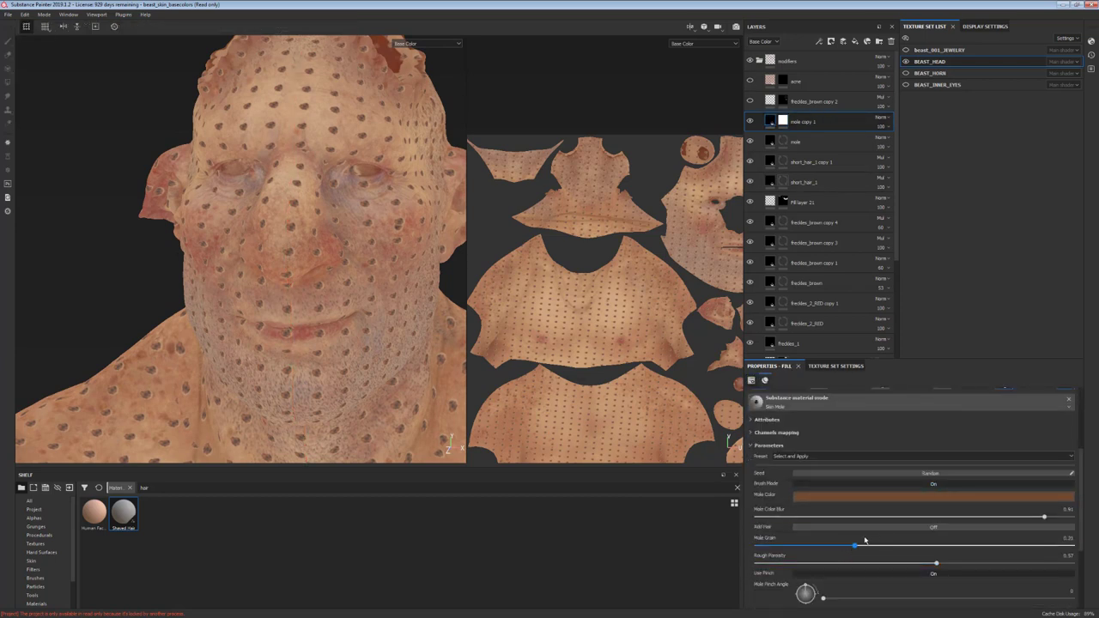
left_click_drag(856, 546, 897, 546)
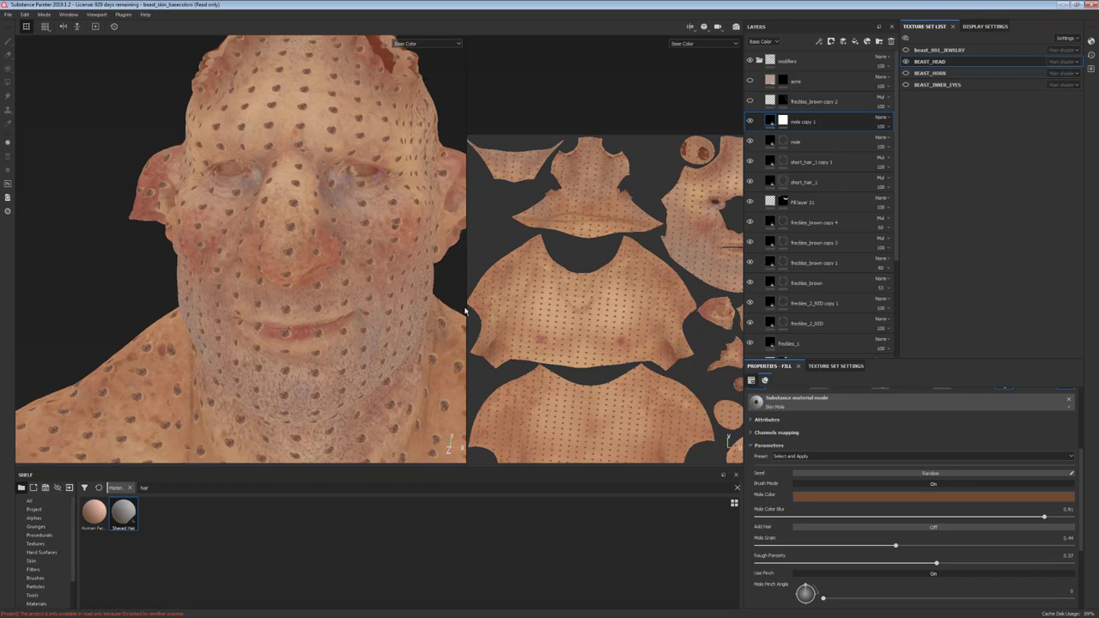
left_click_drag(936, 563, 859, 563)
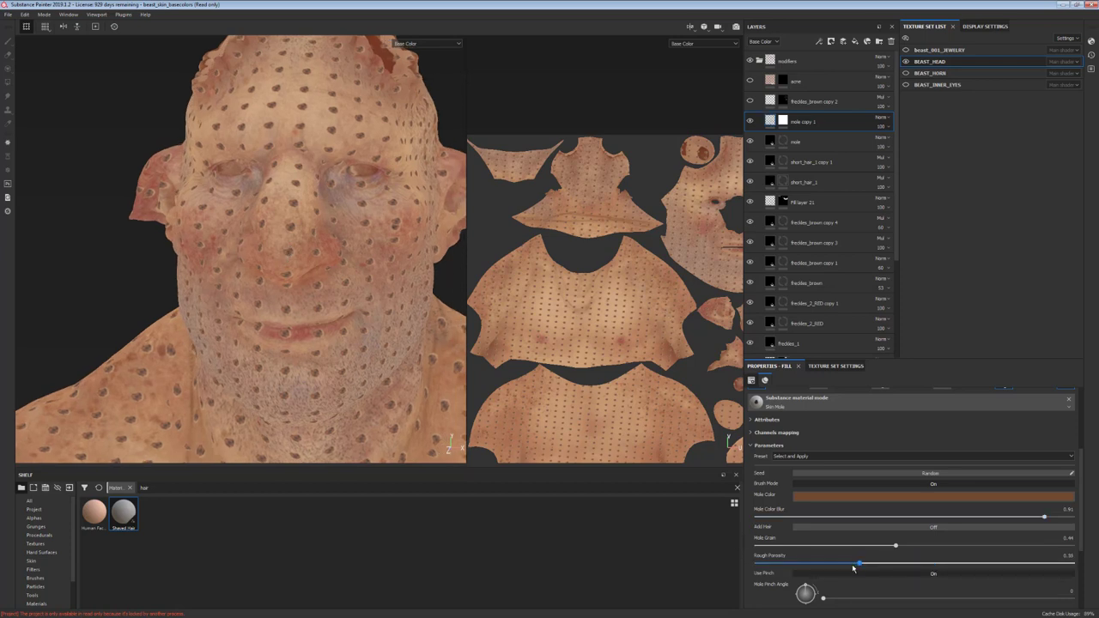
left_click_drag(861, 564, 852, 564)
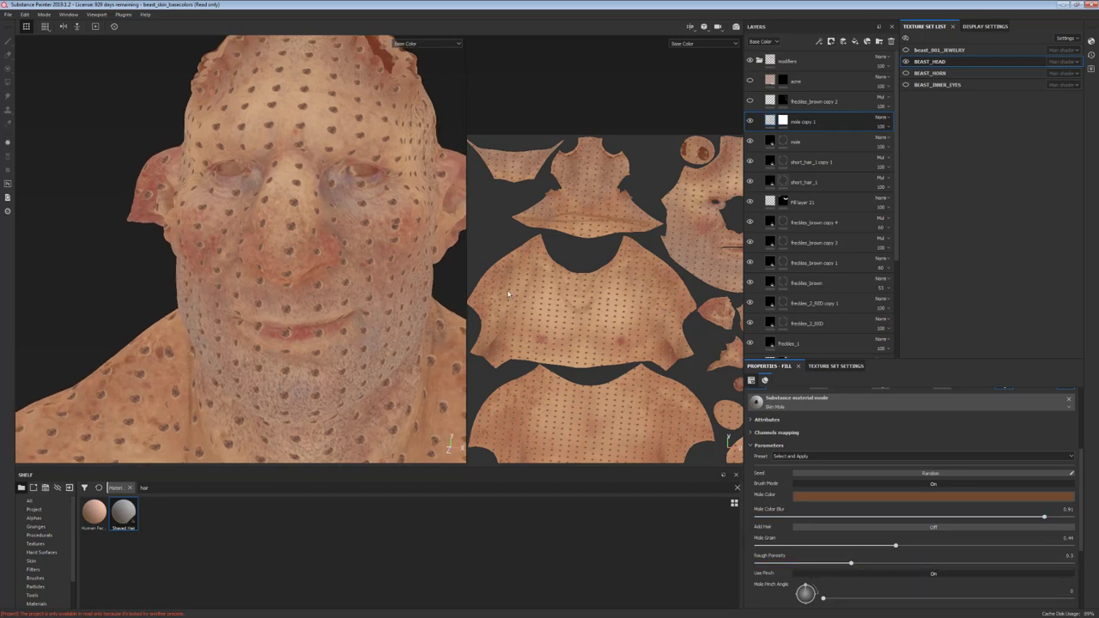
left_click(931, 494)
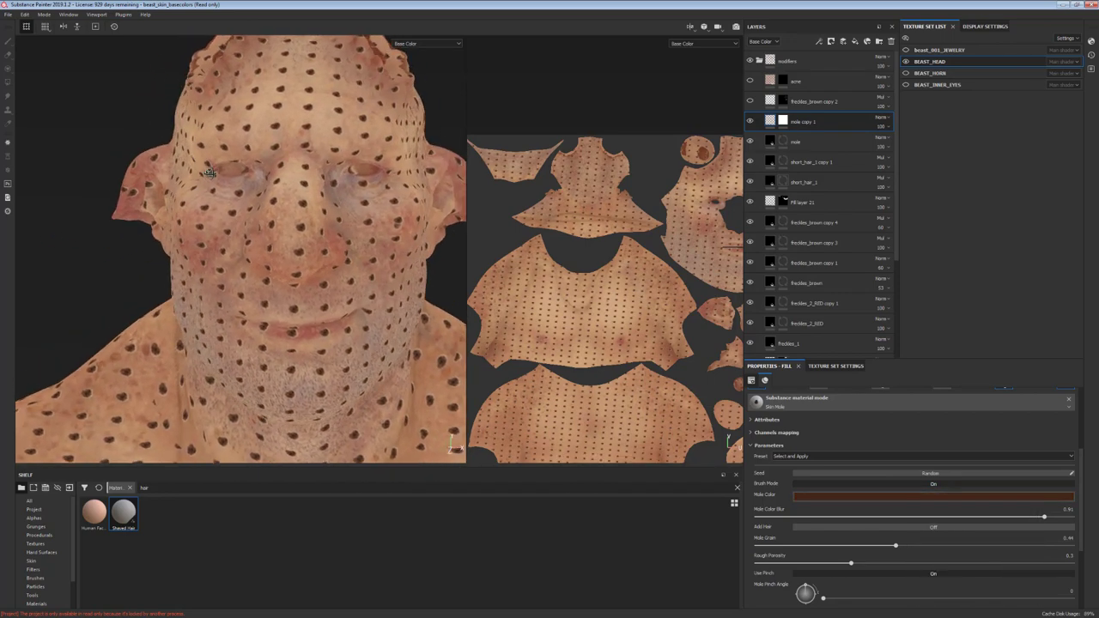
Step: Black-mask the moles layer and paint a few moles back on the chin with a new brush alpha
right_click(769, 120)
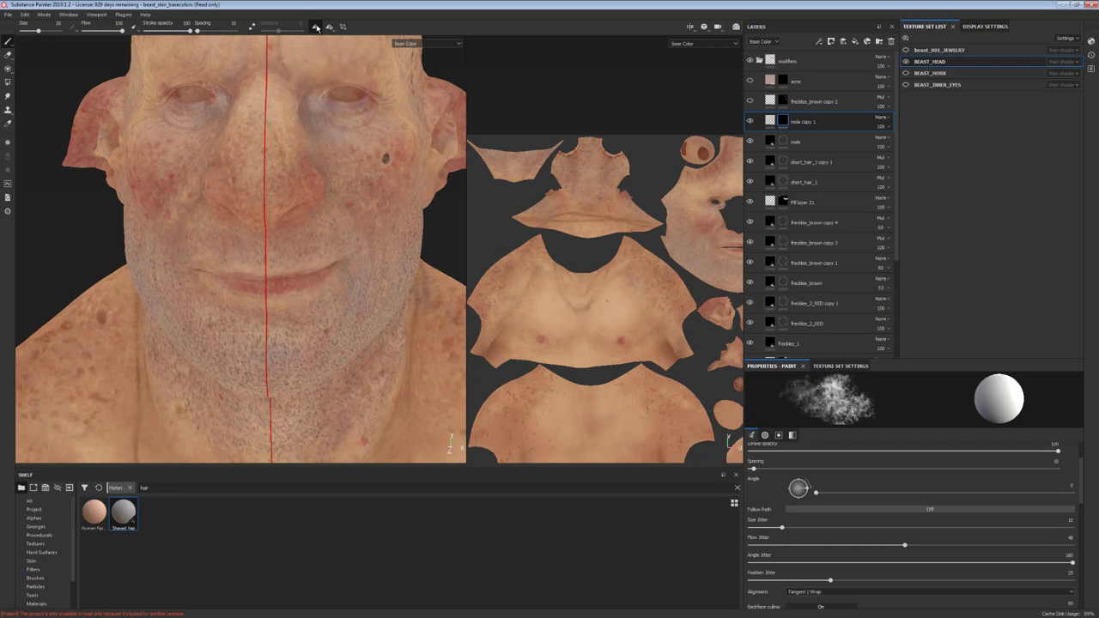
left_click(335, 347)
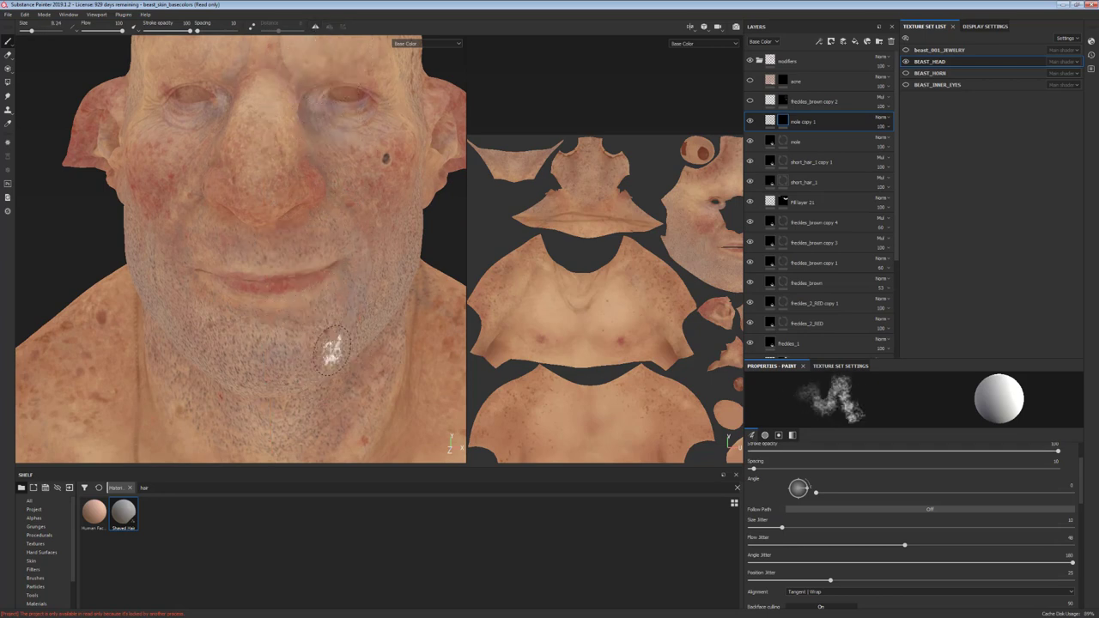
left_click_drag(335, 344, 357, 375)
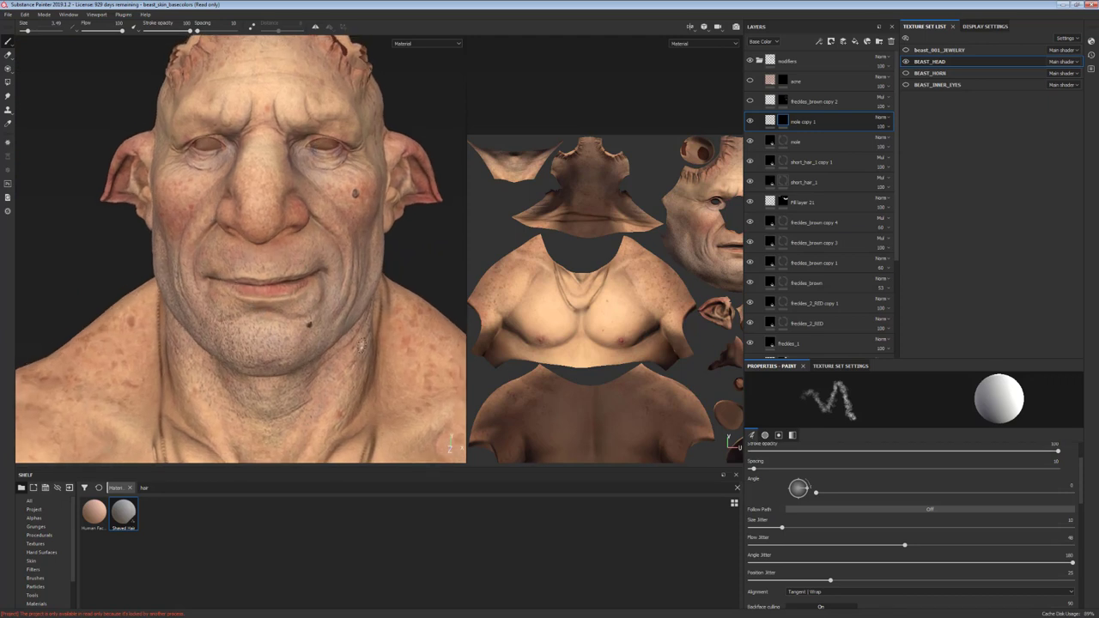
left_click(814, 101)
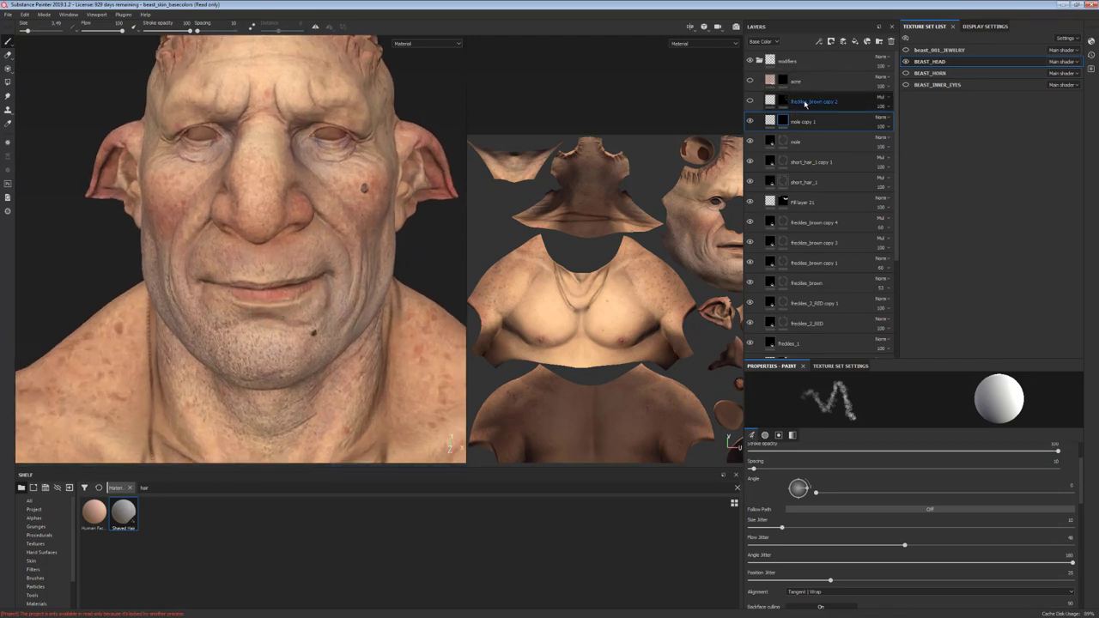